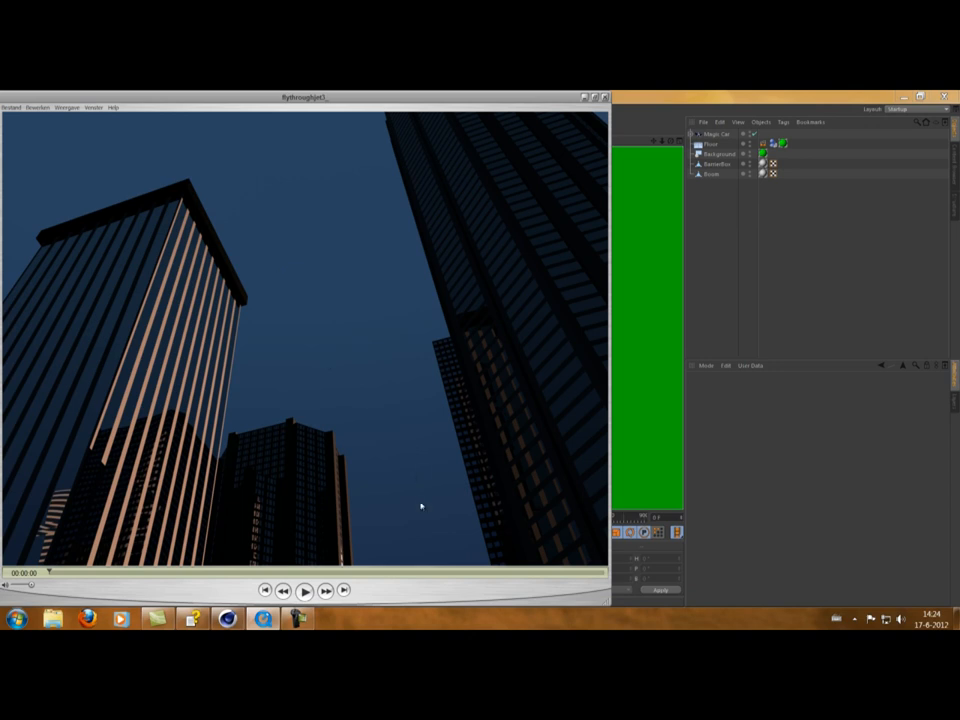
mouse_move(418, 519)
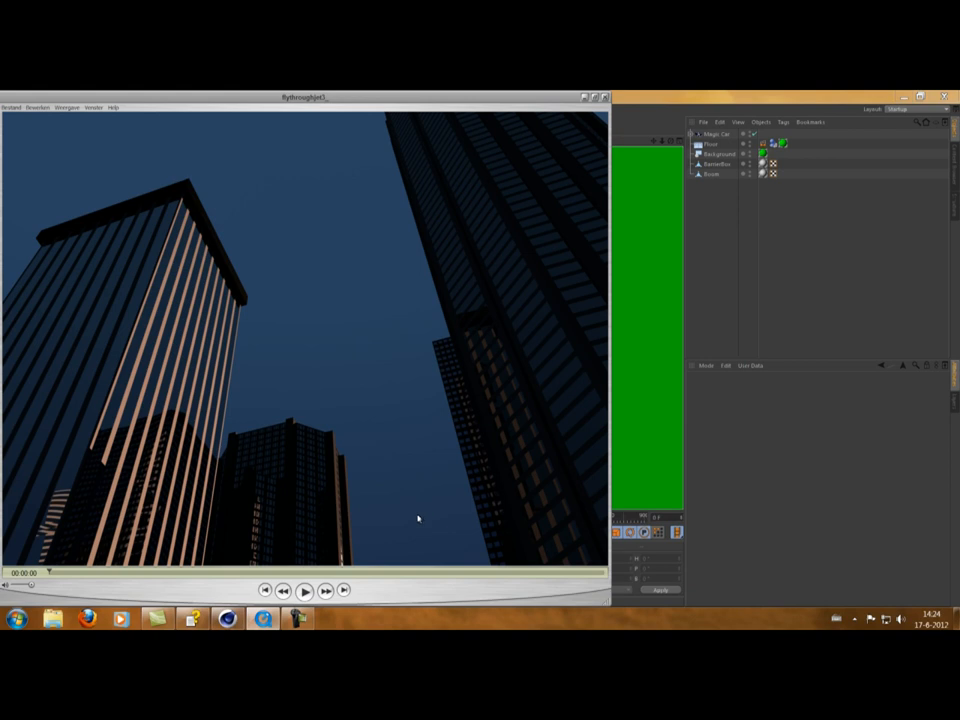
mouse_move(416, 529)
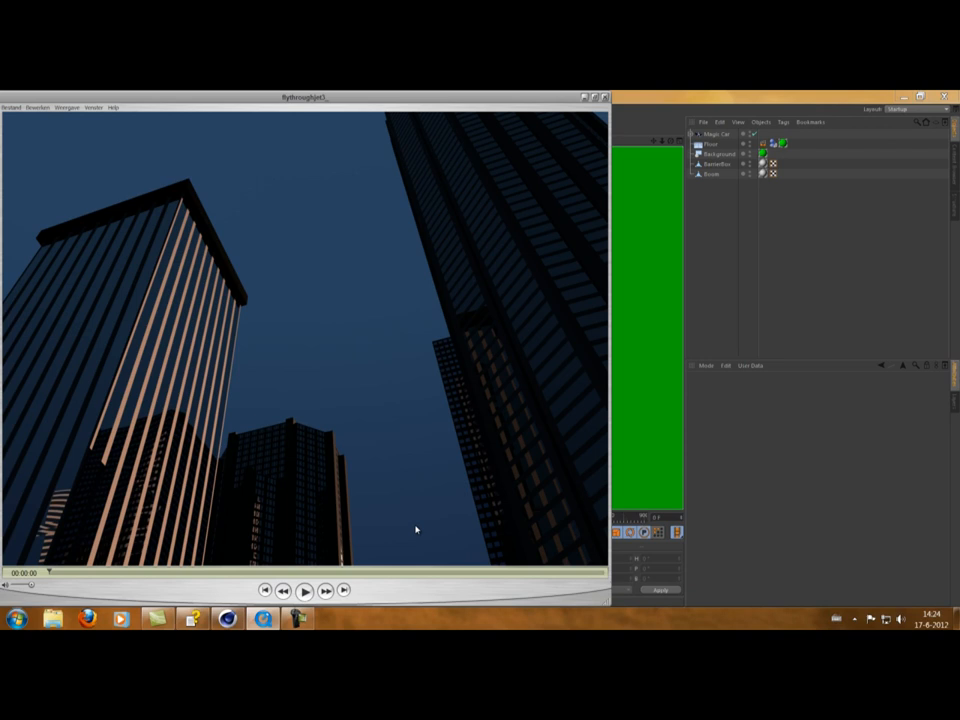
mouse_move(275, 306)
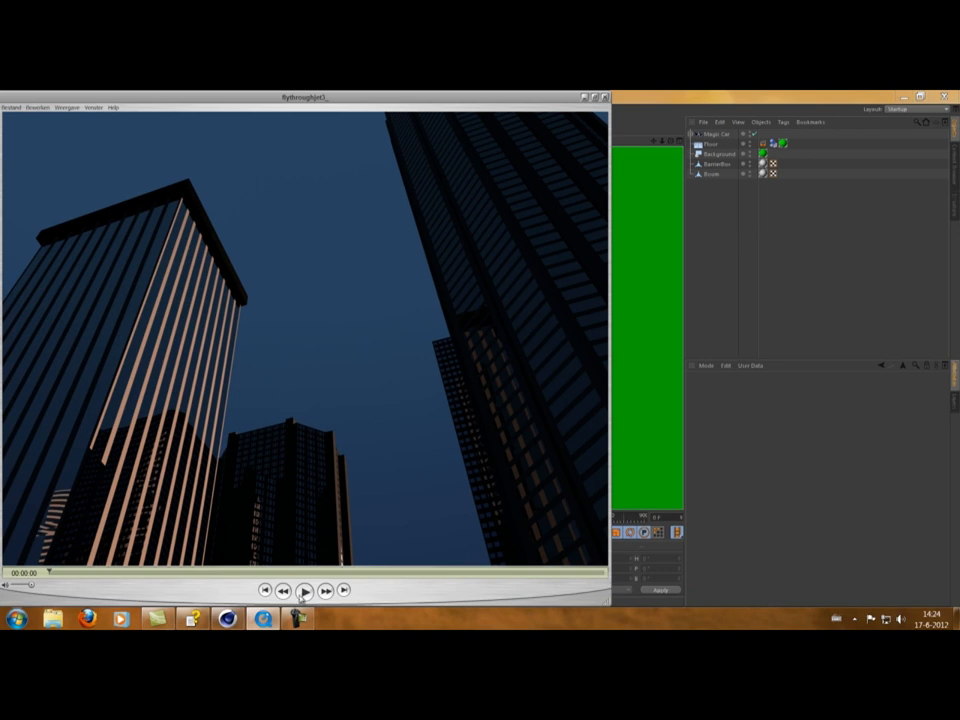
Play the city flythrough clip, then close it to show the police car green-screen scene
click(305, 590)
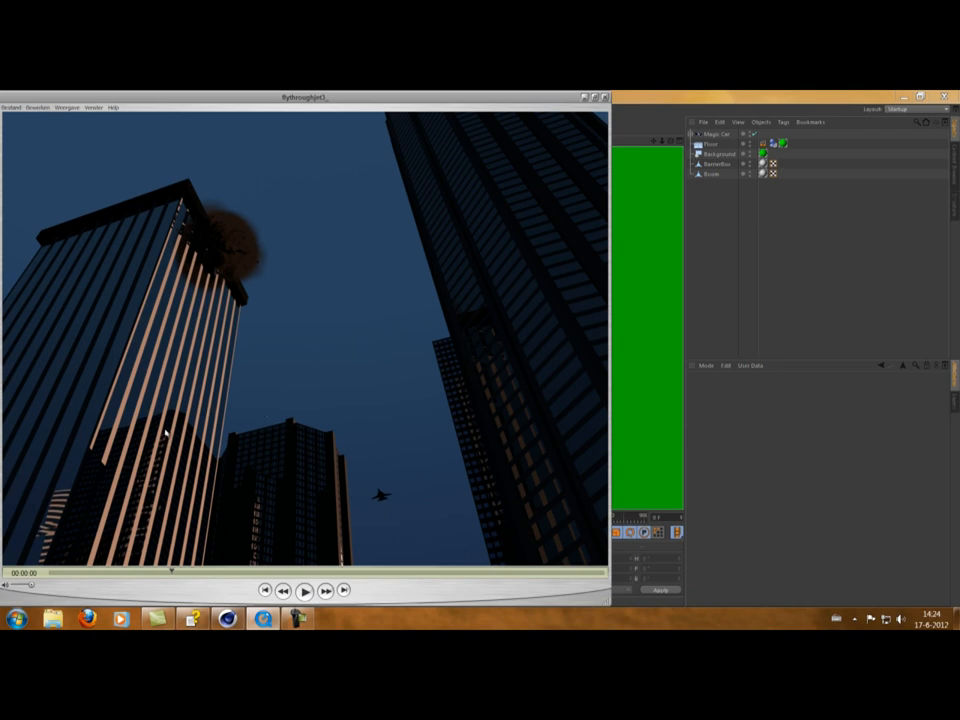
mouse_move(222, 256)
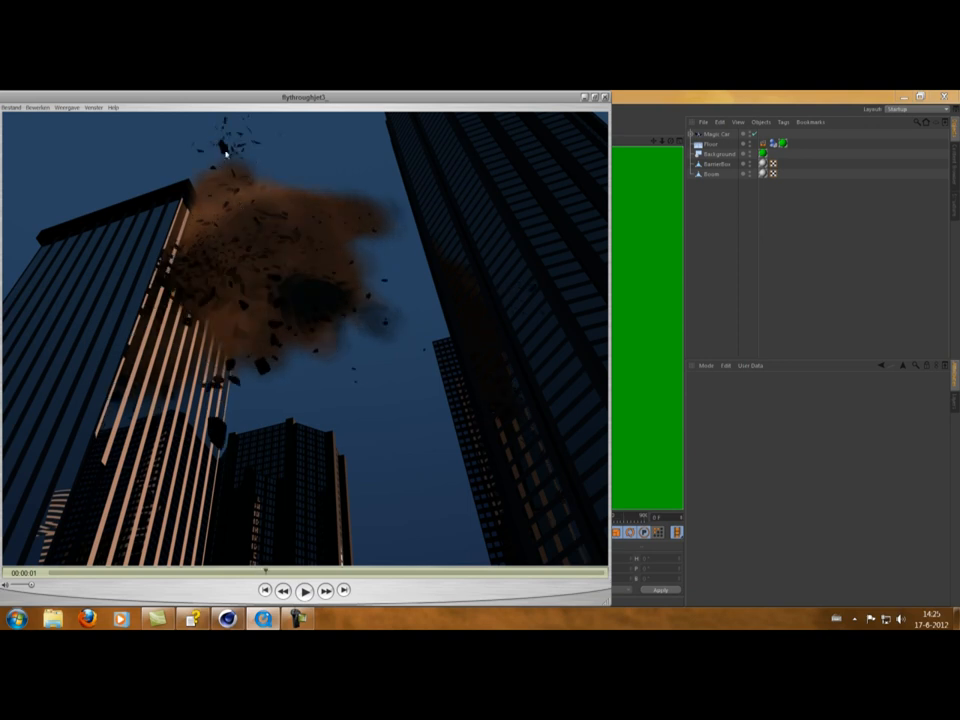
mouse_move(407, 331)
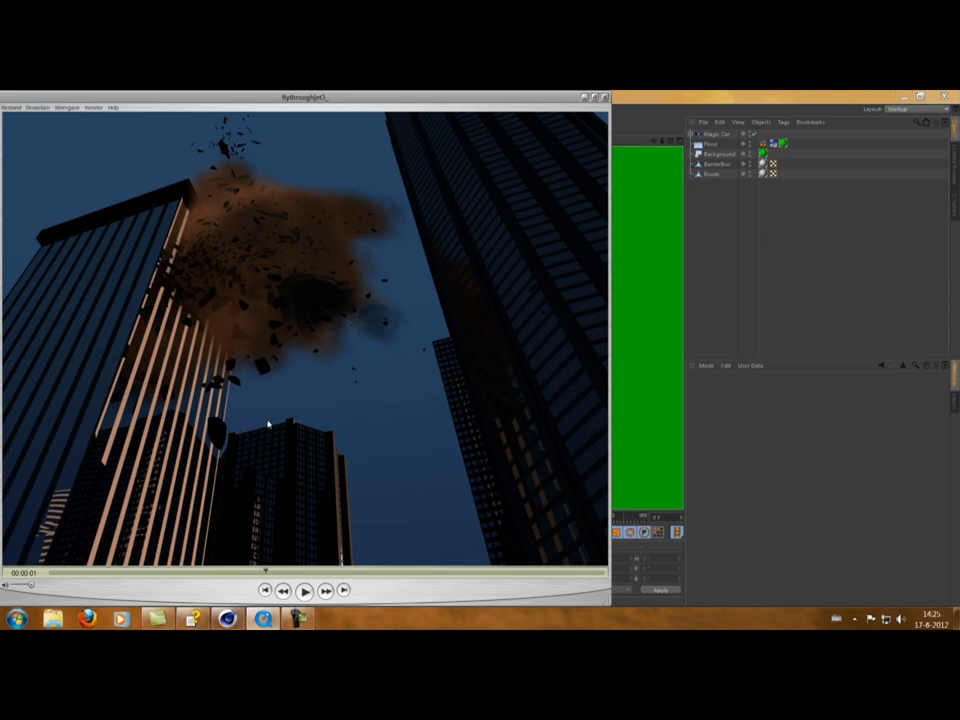
mouse_move(290, 379)
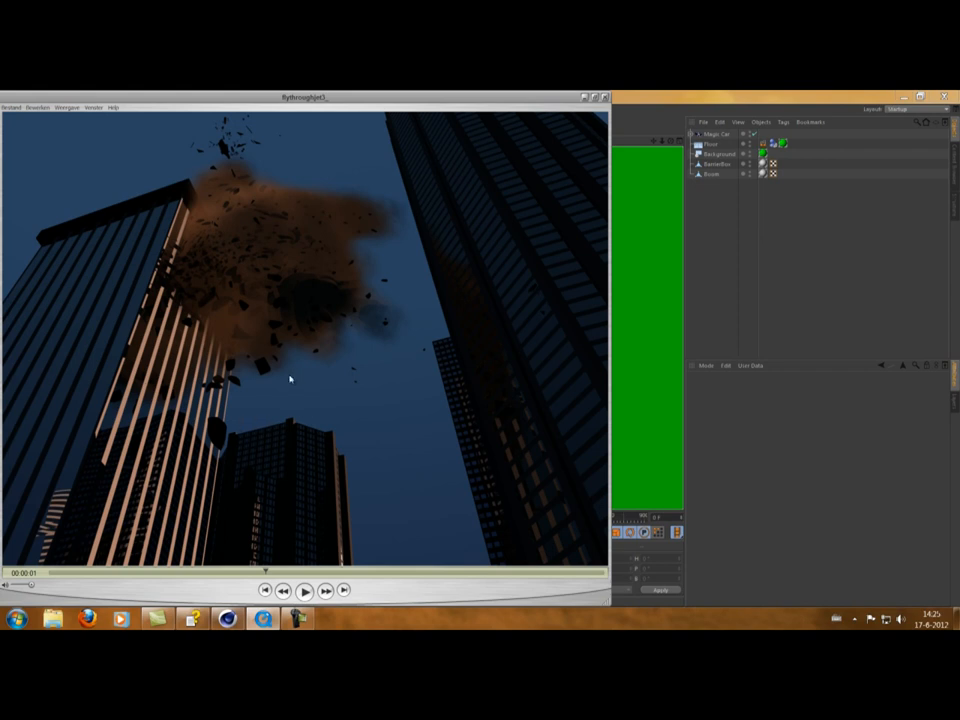
mouse_move(258, 261)
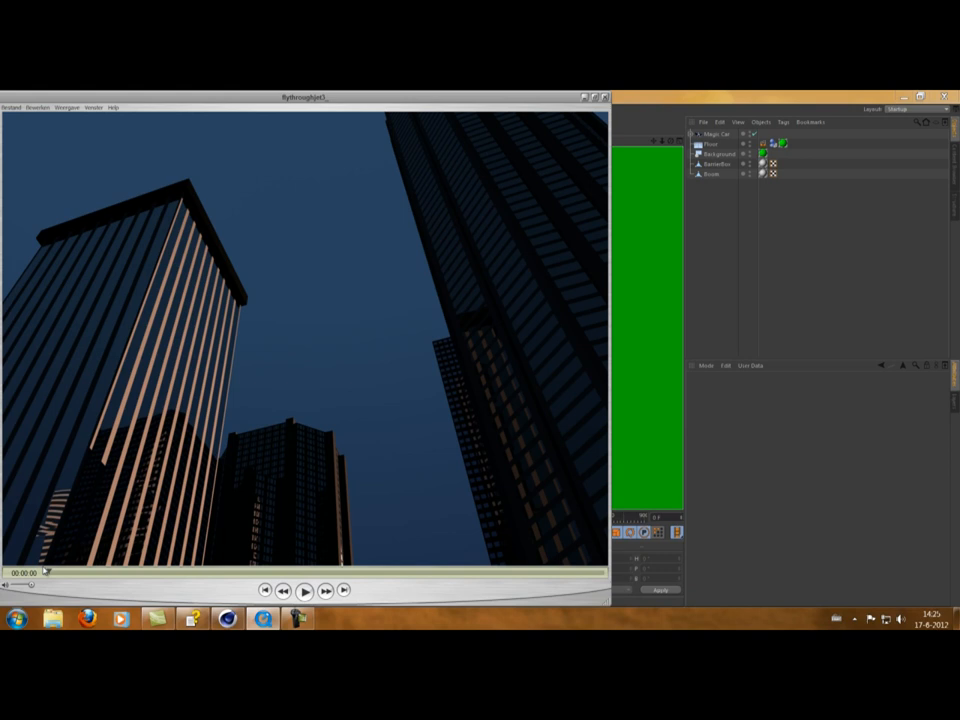
click(304, 590)
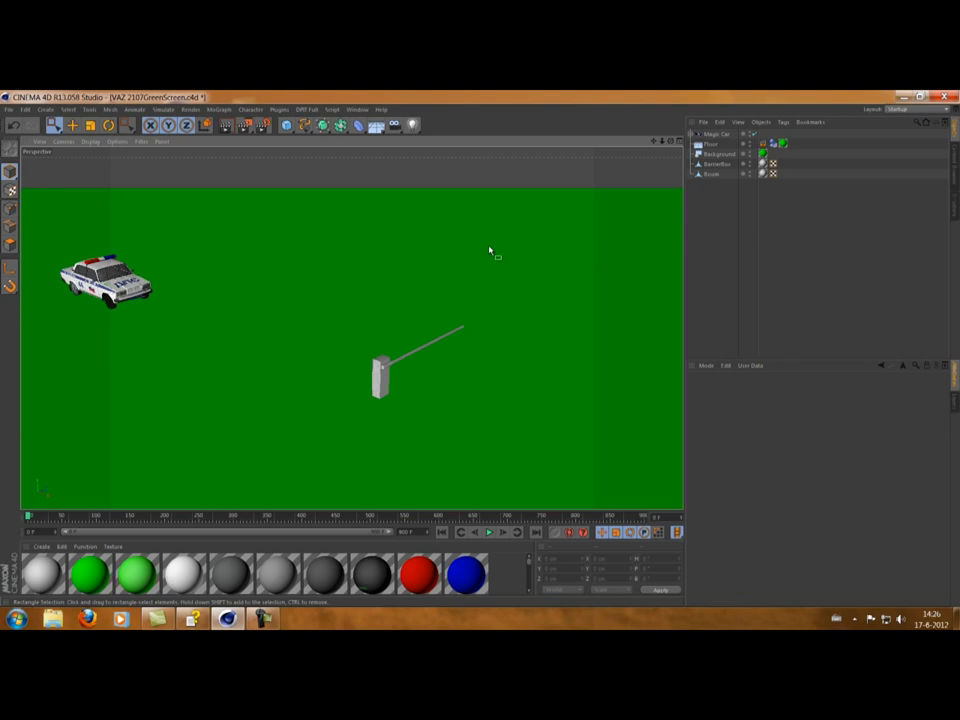
mouse_move(470, 256)
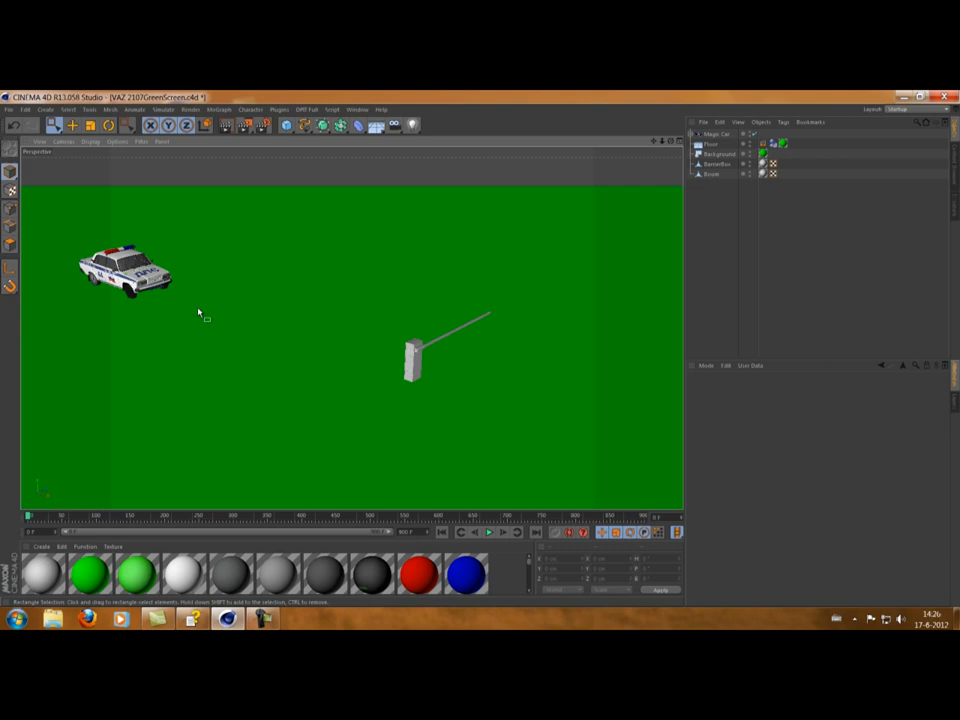
mouse_move(140, 312)
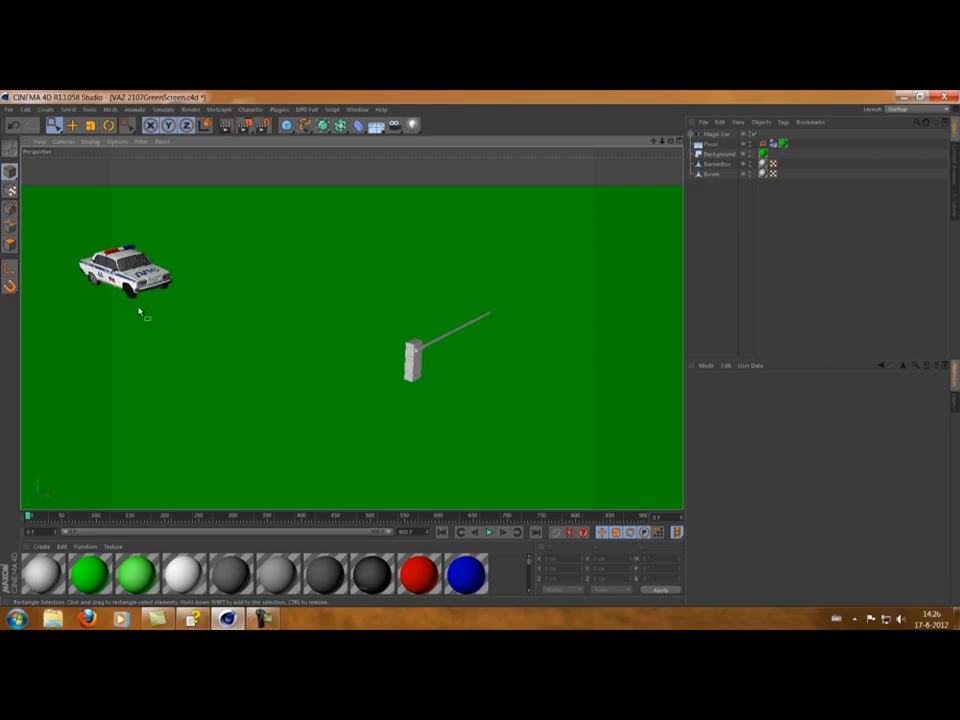
mouse_move(313, 295)
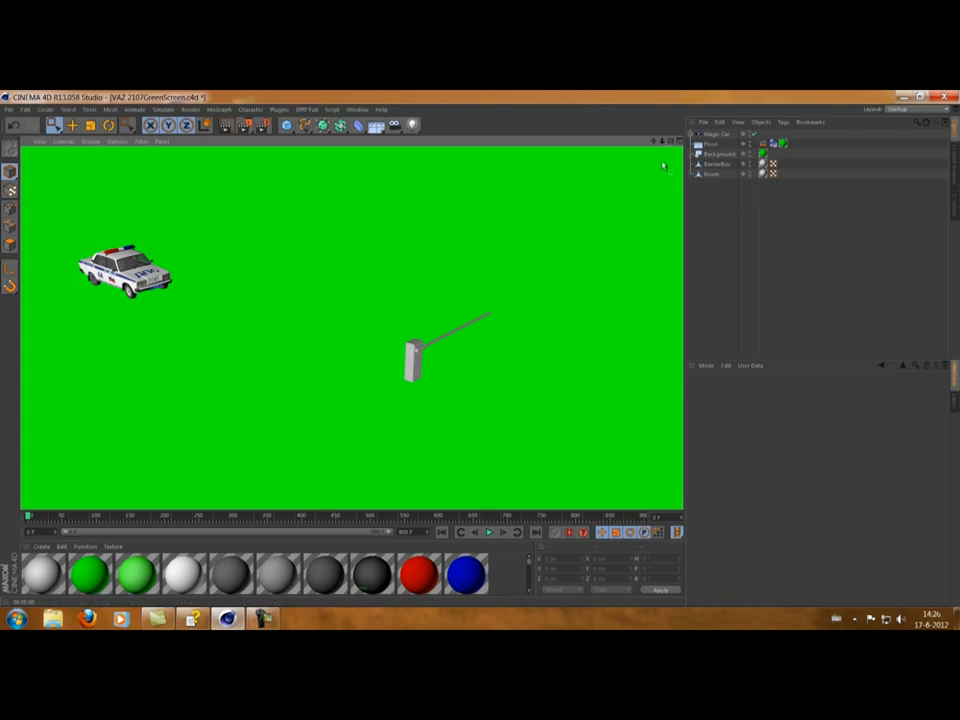
Select the Floor object in the Object Manager
click(712, 144)
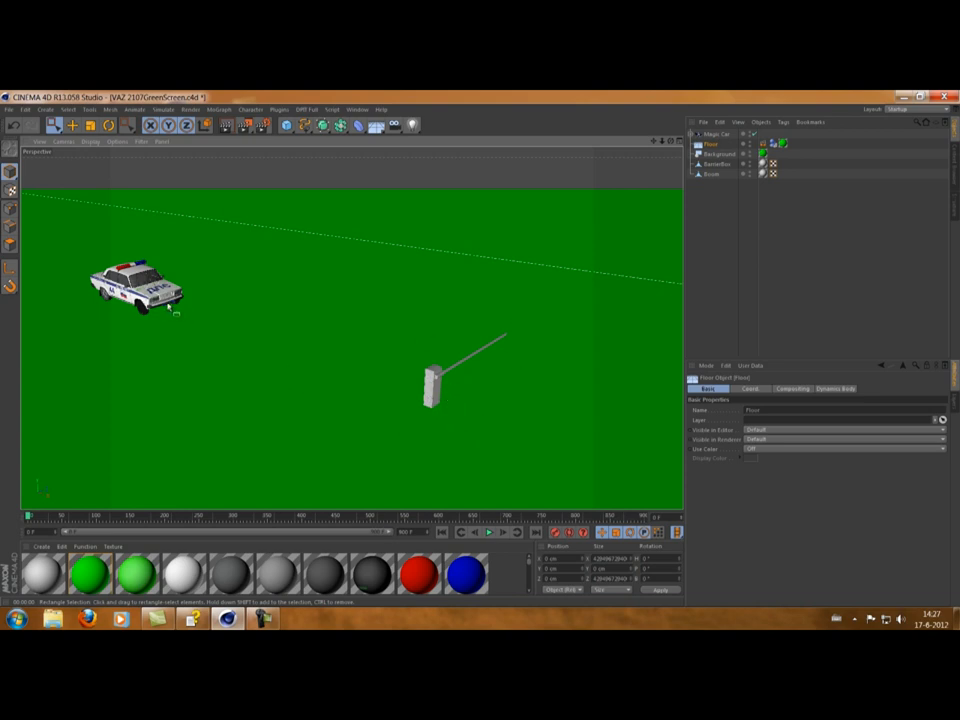
mouse_move(377, 463)
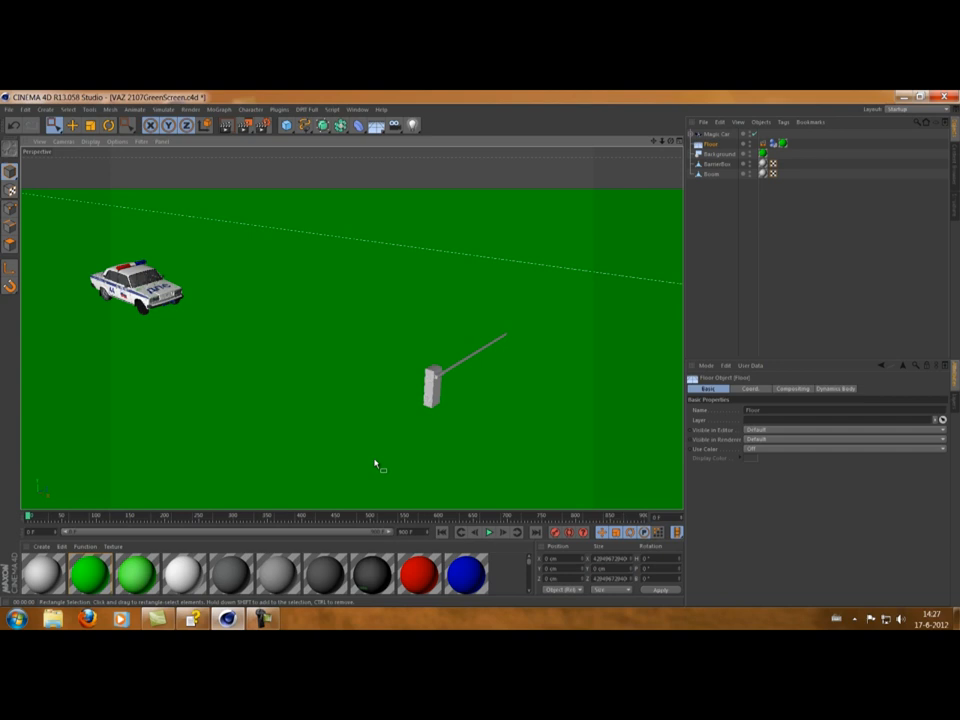
mouse_move(441, 535)
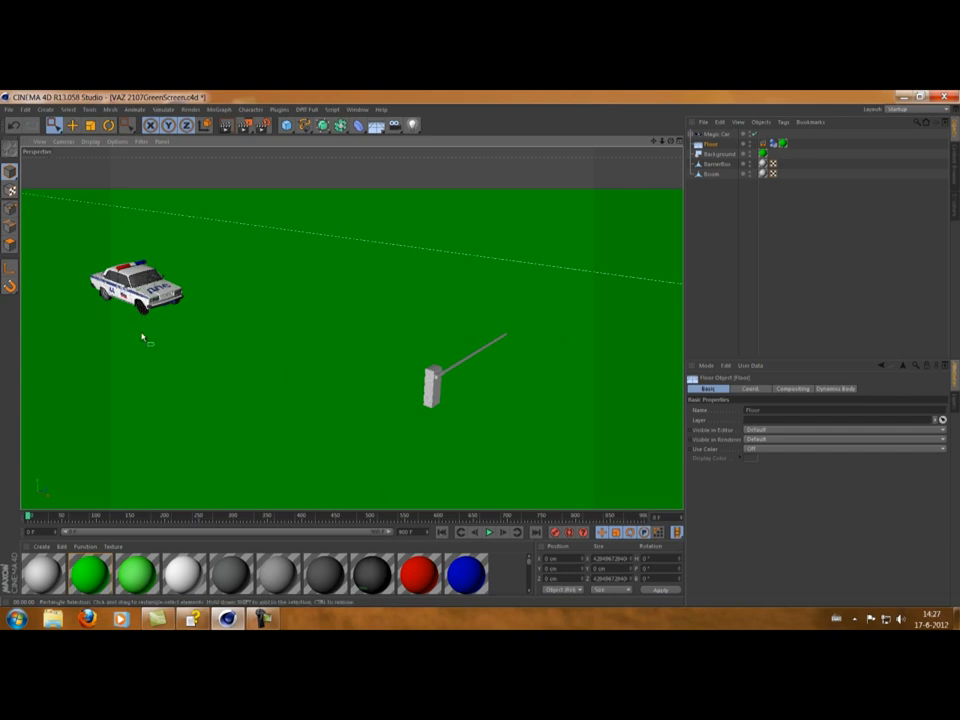
mouse_move(398, 425)
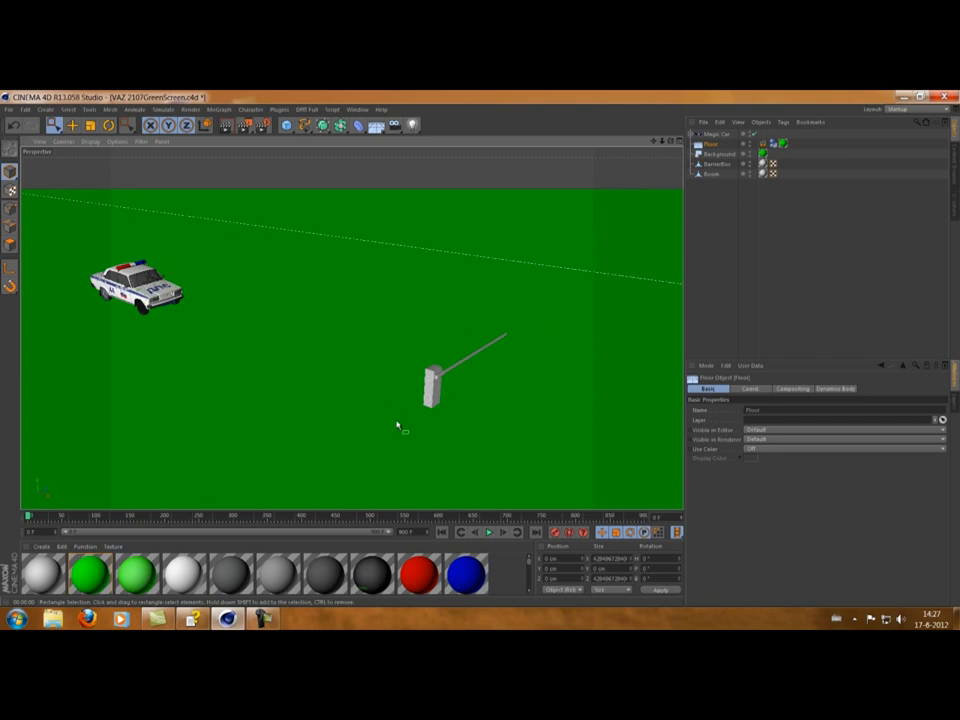
mouse_move(172, 308)
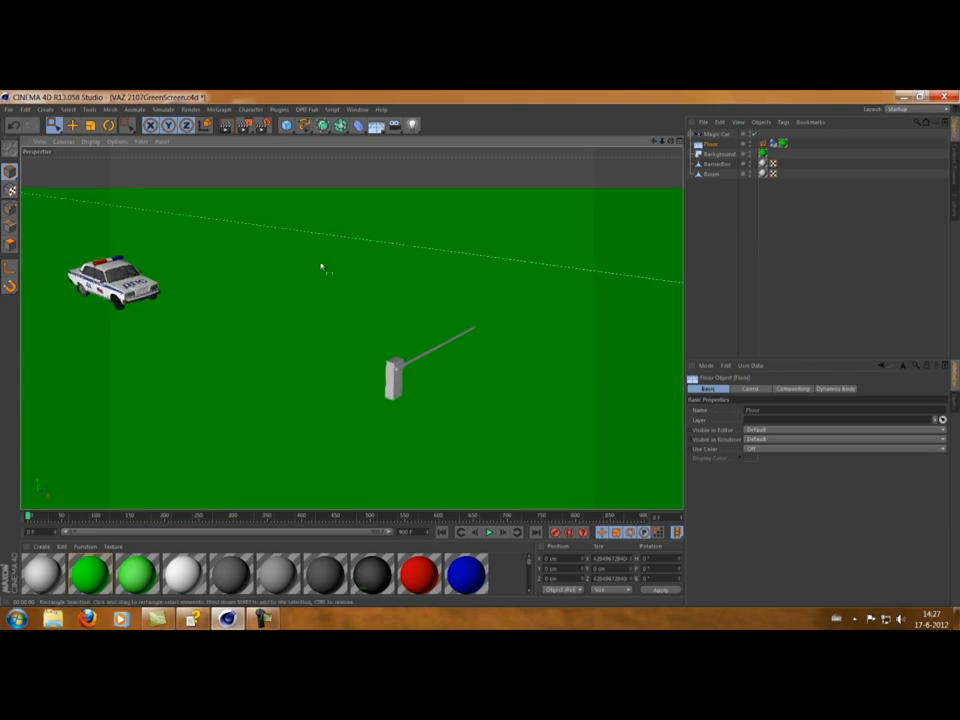
mouse_move(314, 290)
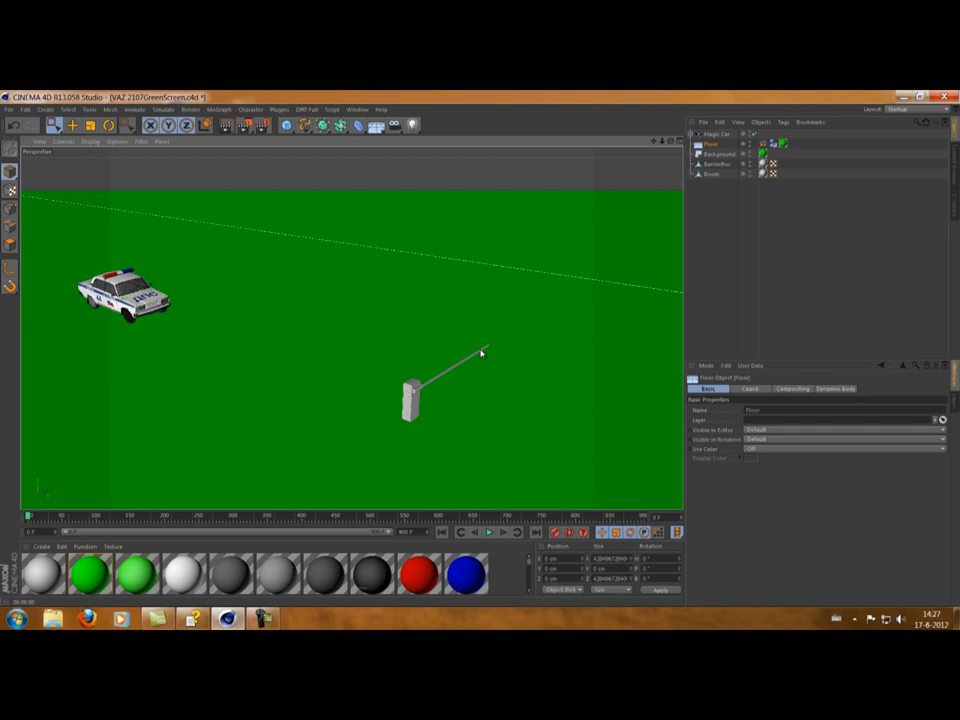
mouse_move(460, 460)
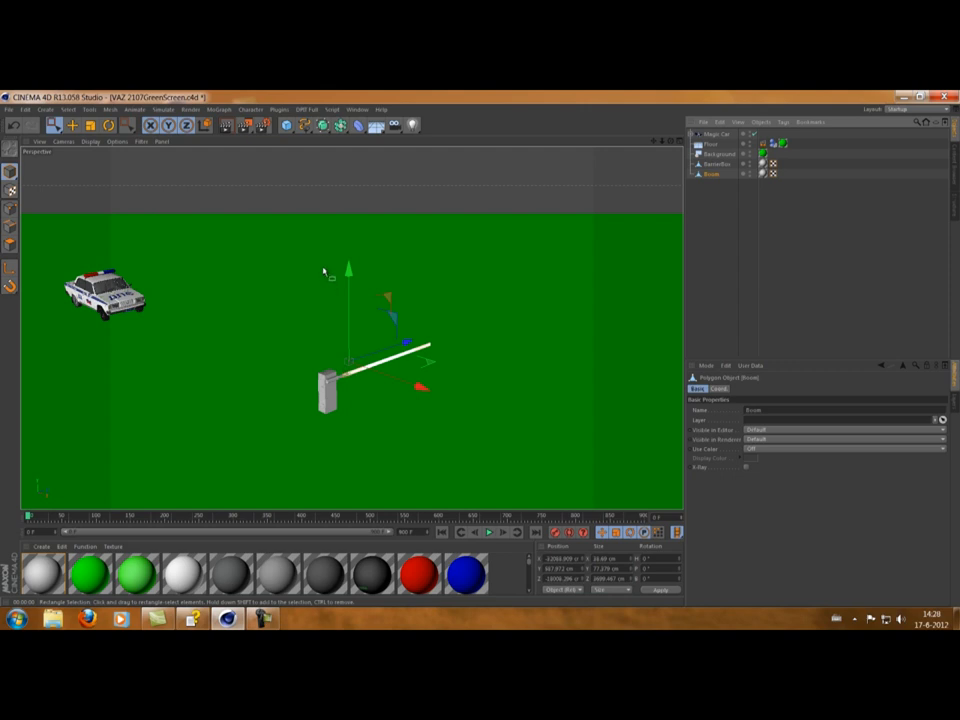
Open NitroBlast from the Plugins menu for the boom and set quality to High
click(279, 109)
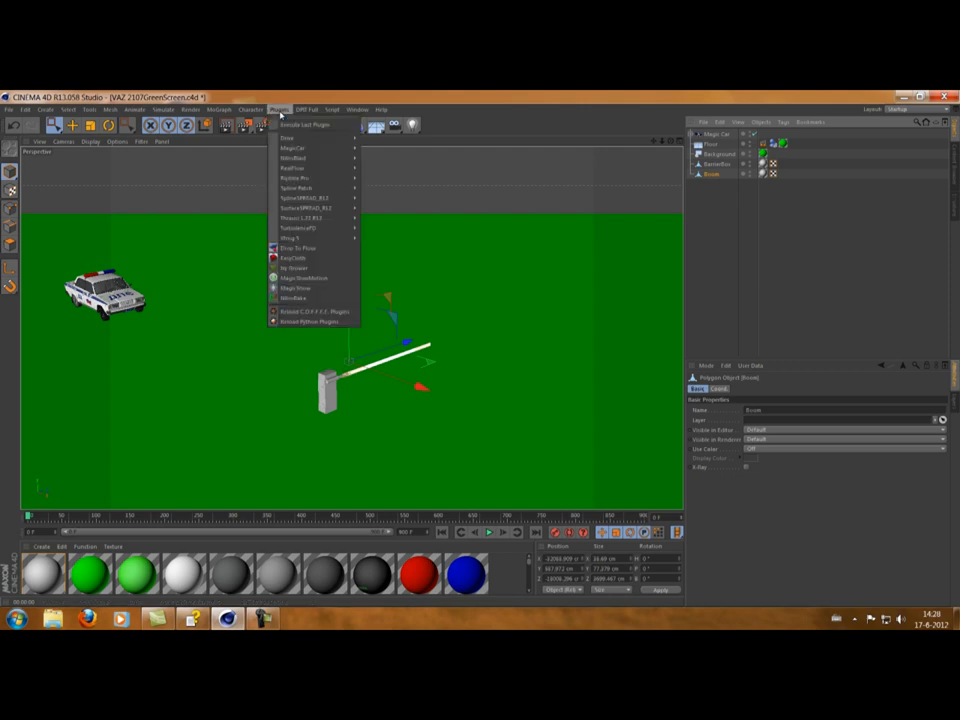
mouse_move(293, 158)
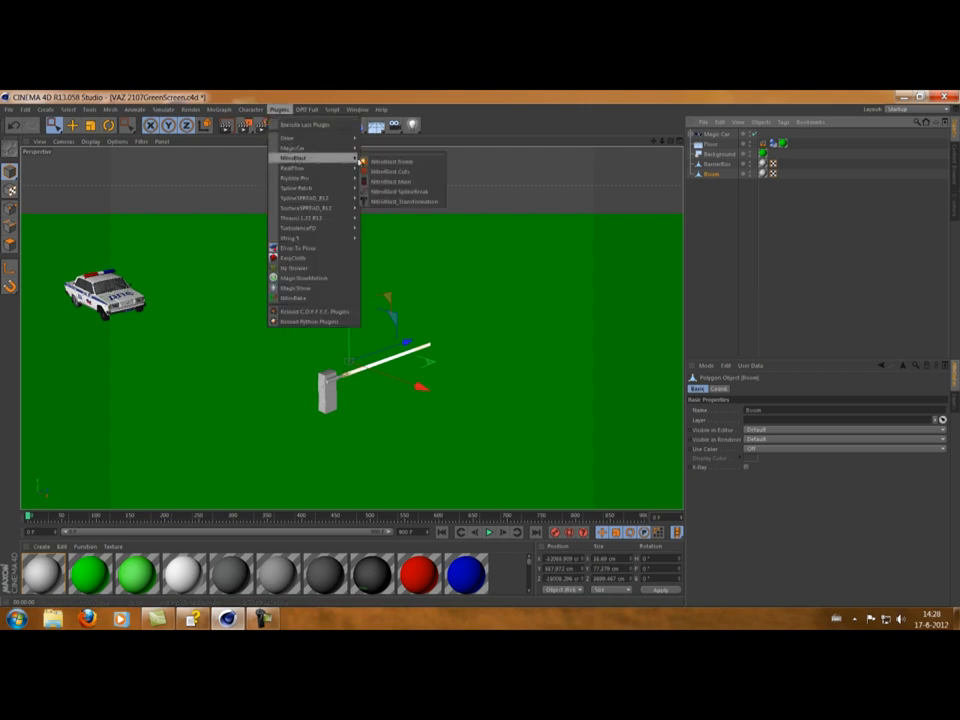
click(390, 161)
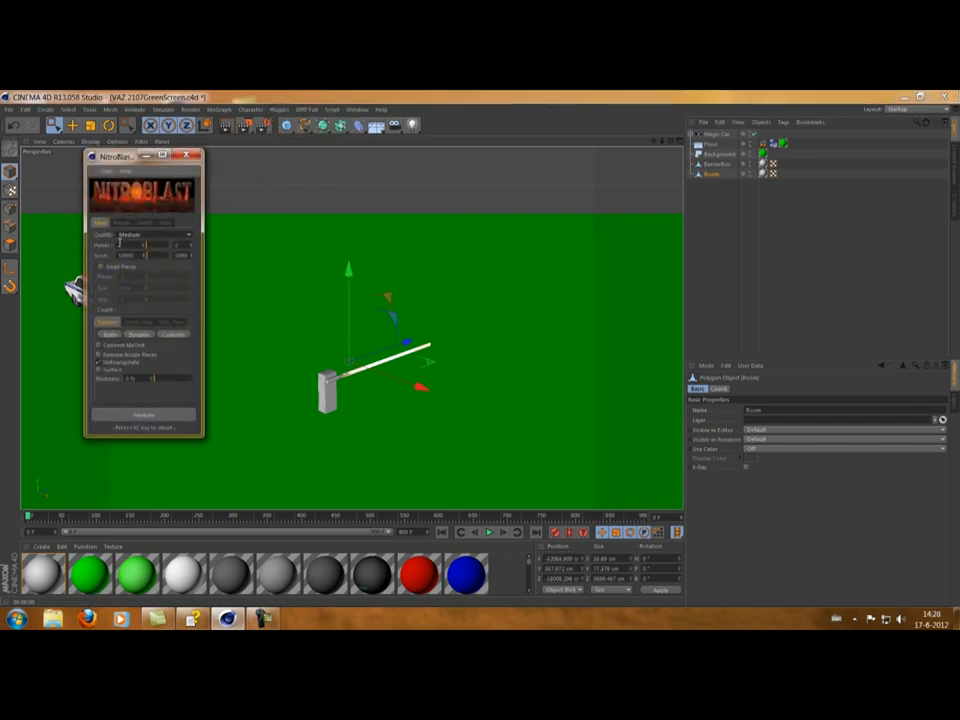
click(150, 234)
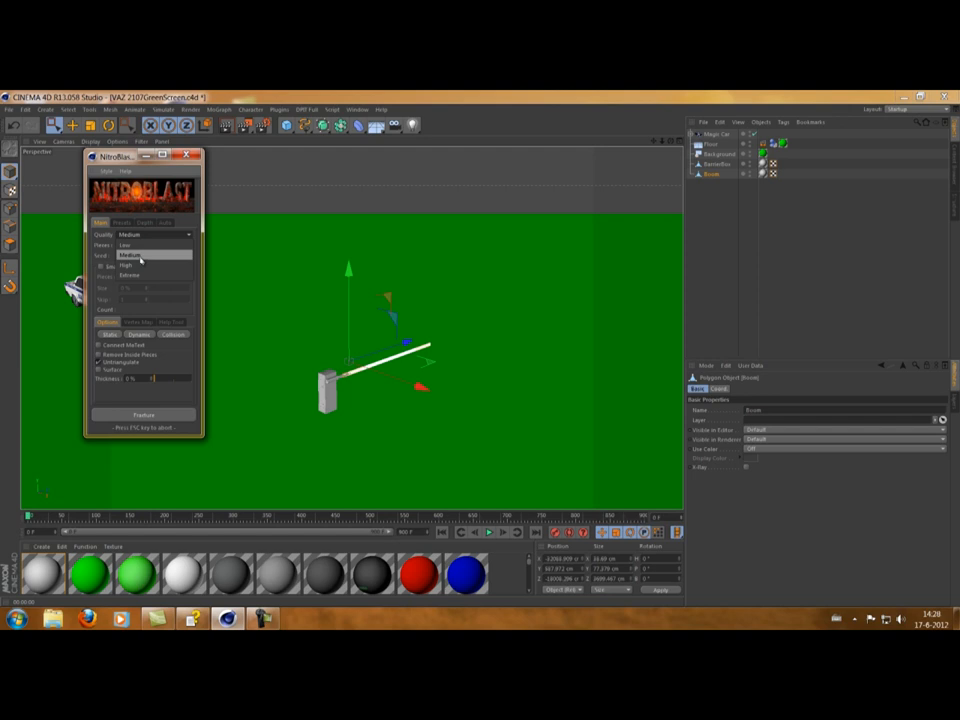
click(127, 255)
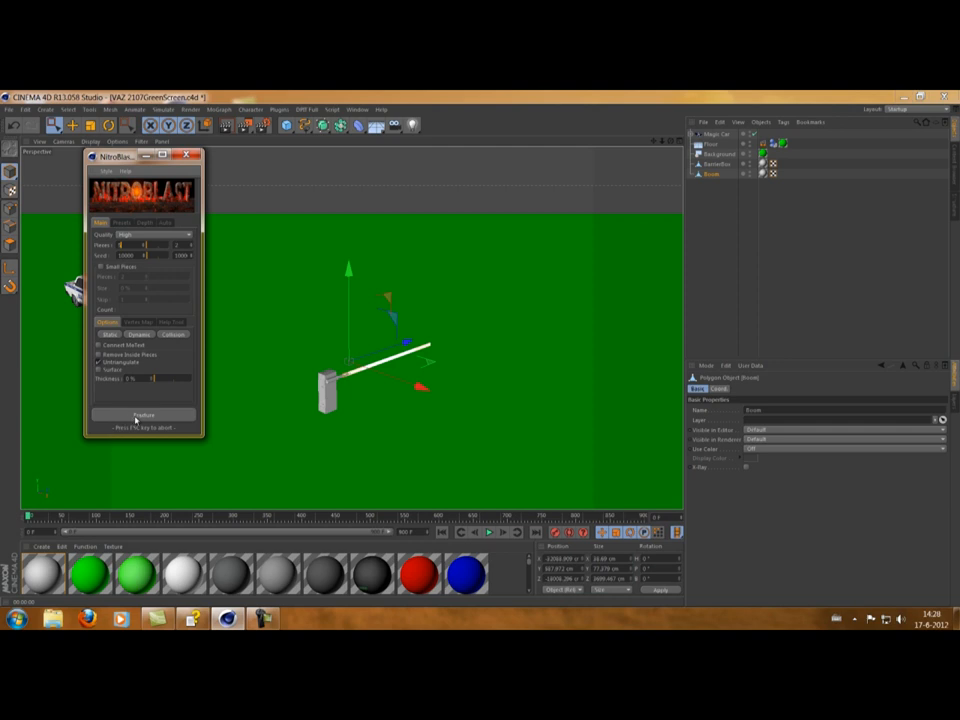
Fracture the boom with NitroBlast into a NitroBlast Boom object and start playback
click(143, 414)
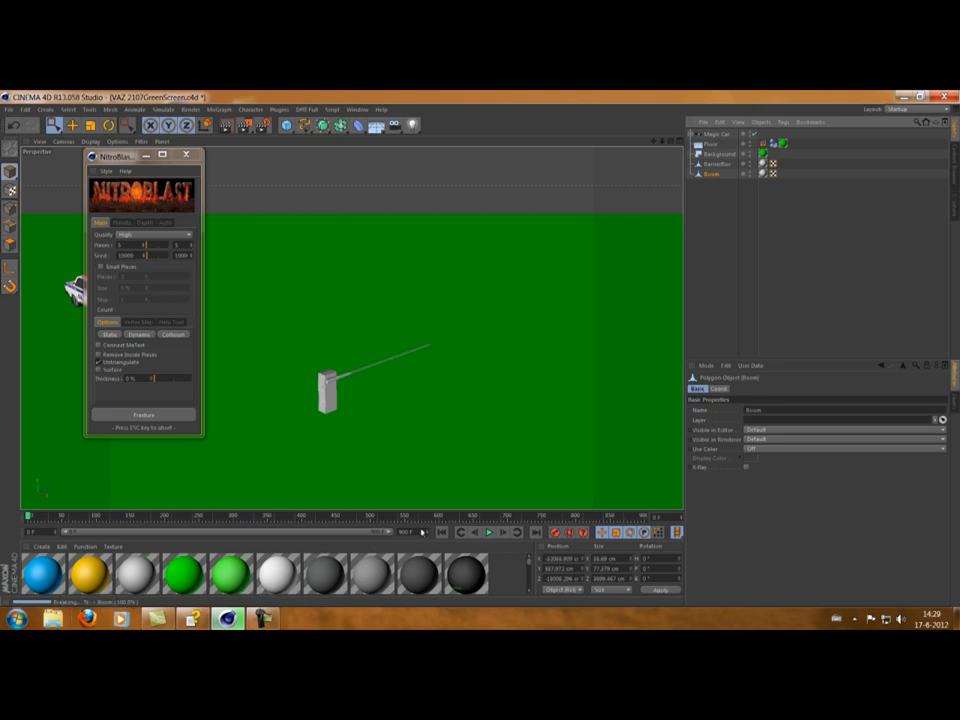
click(489, 532)
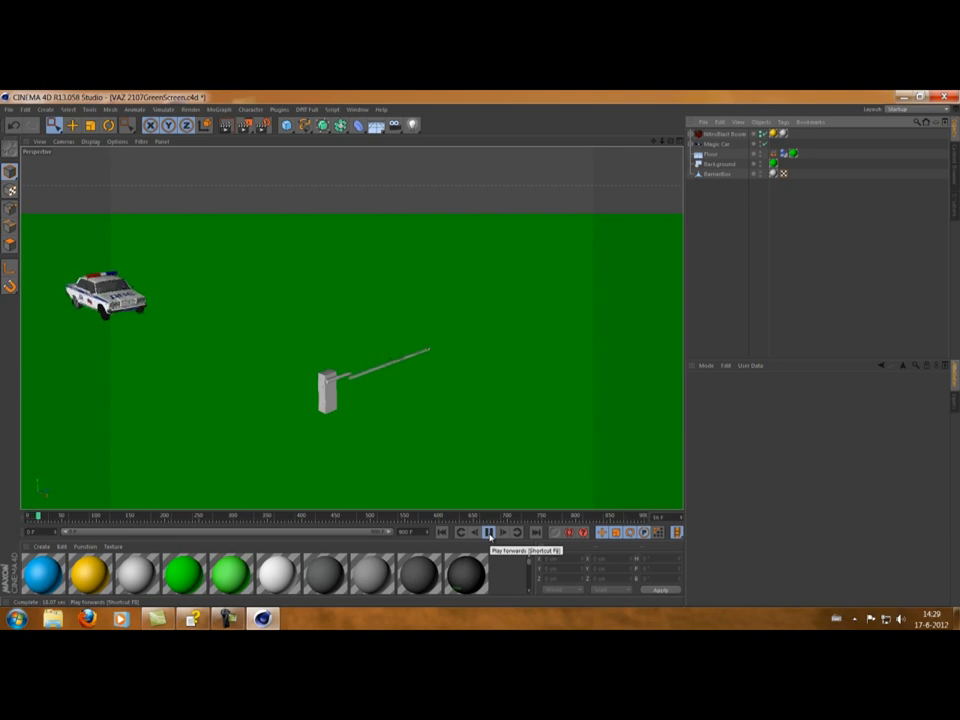
Play the animation to preview the fractured boom
click(489, 532)
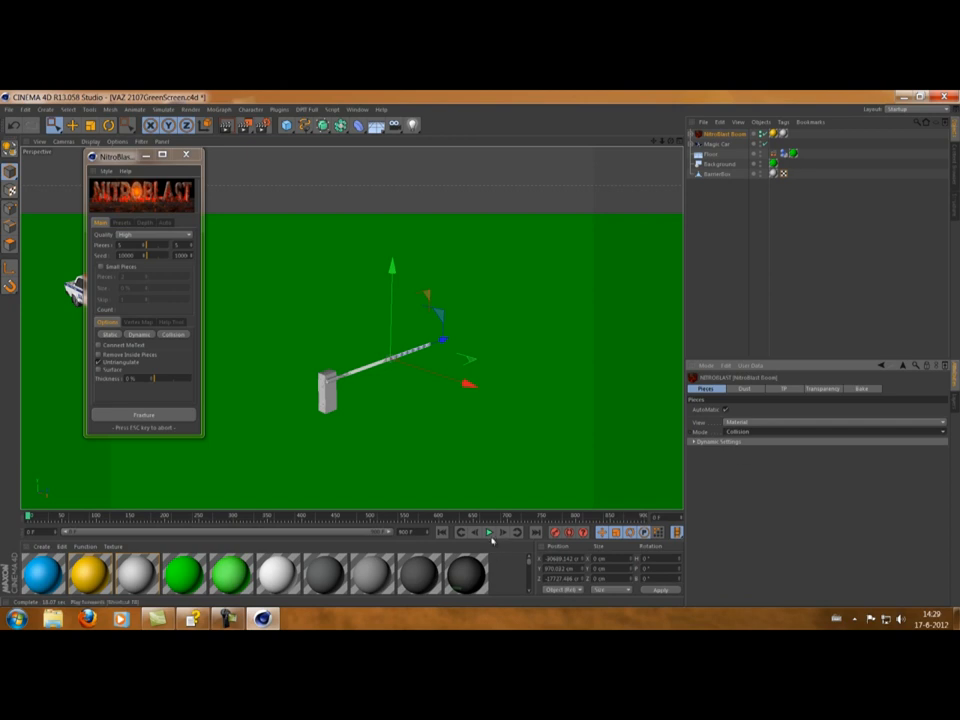
Replay the animation, close the NitroBlast window and select the Magic Car rig
click(489, 532)
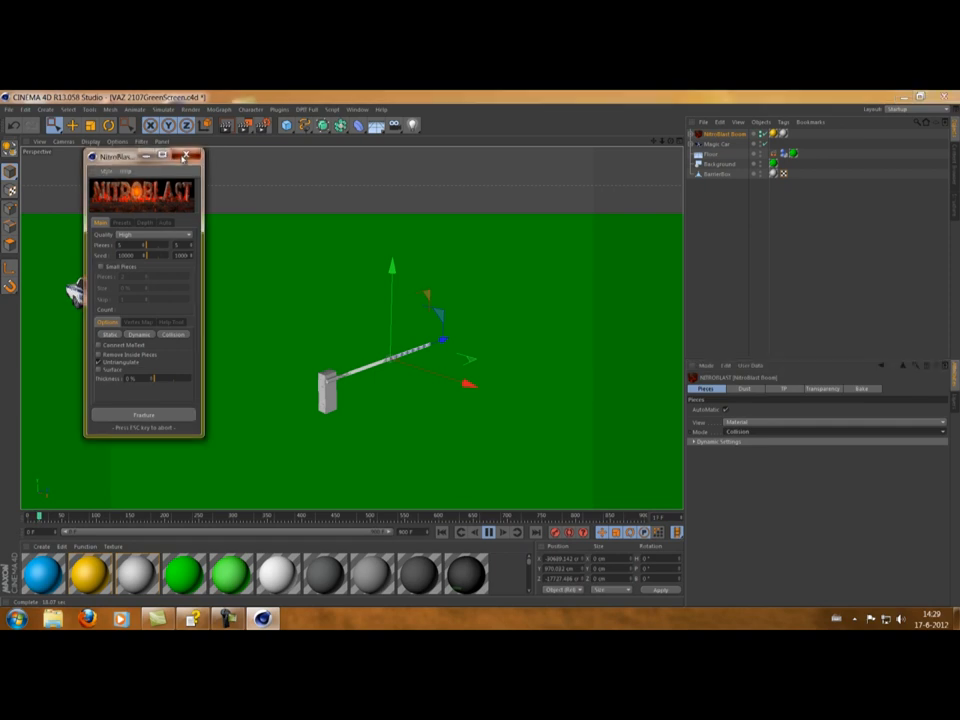
click(197, 157)
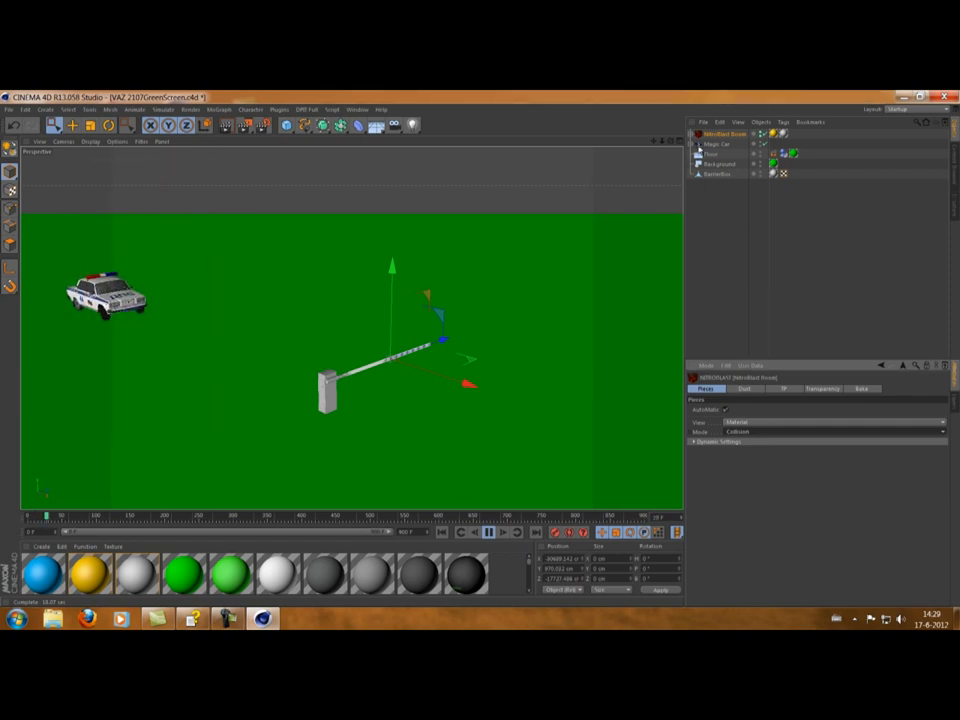
click(716, 143)
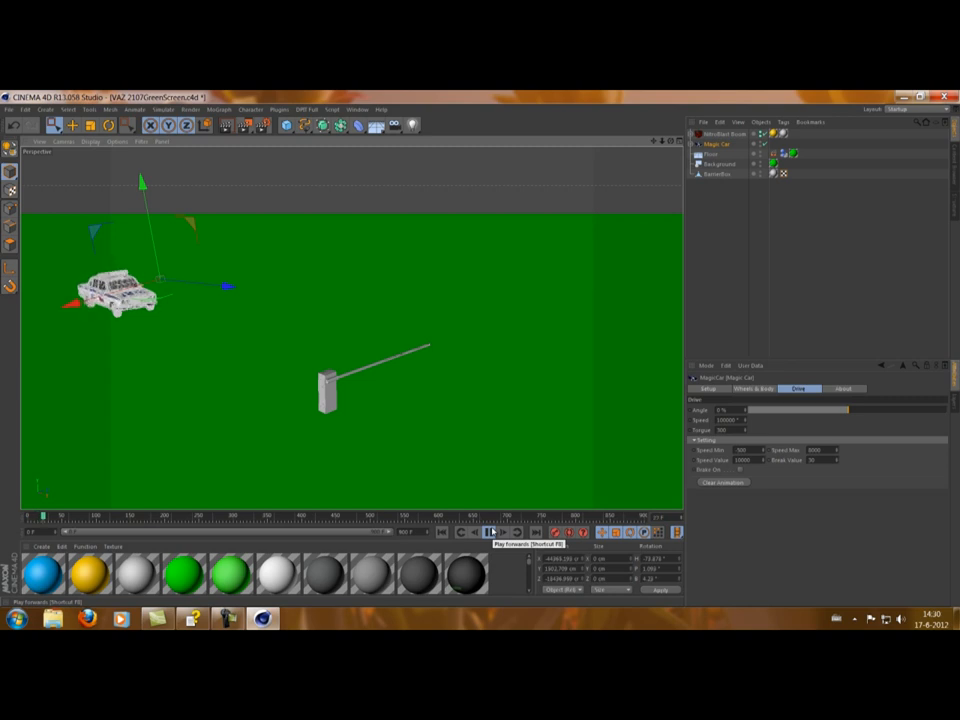
Play the crash animation, then stop and rewind to frame 0
click(490, 532)
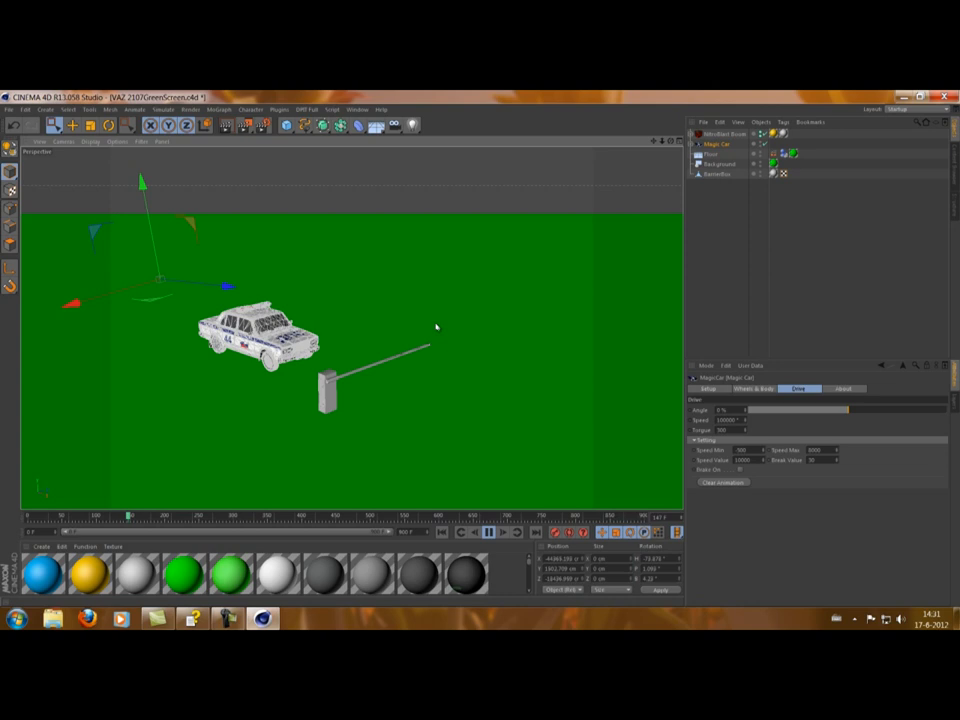
click(491, 532)
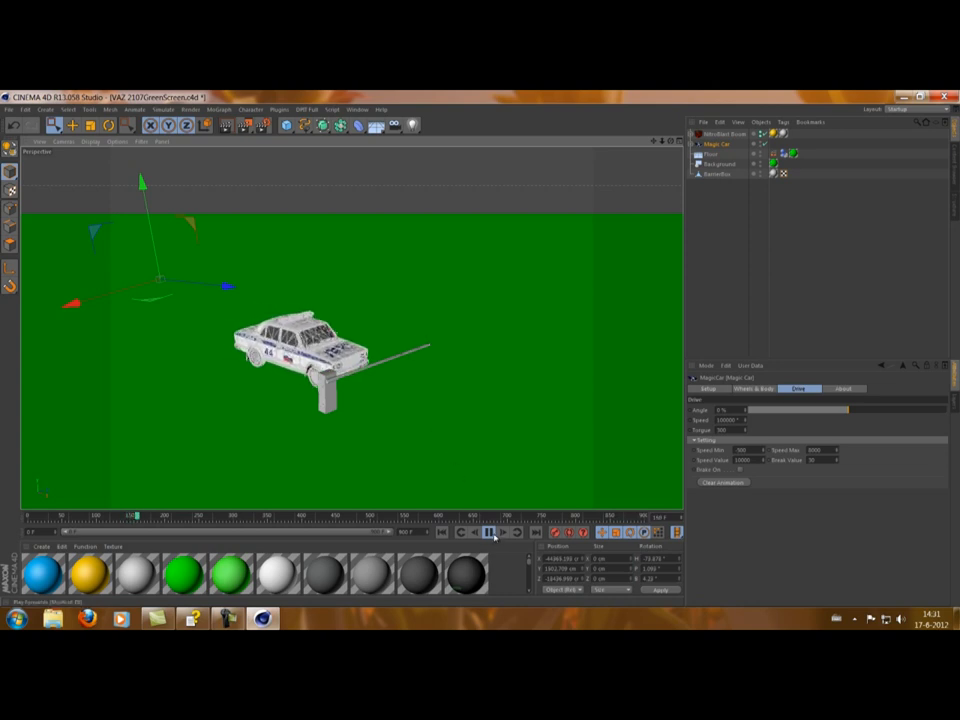
click(491, 532)
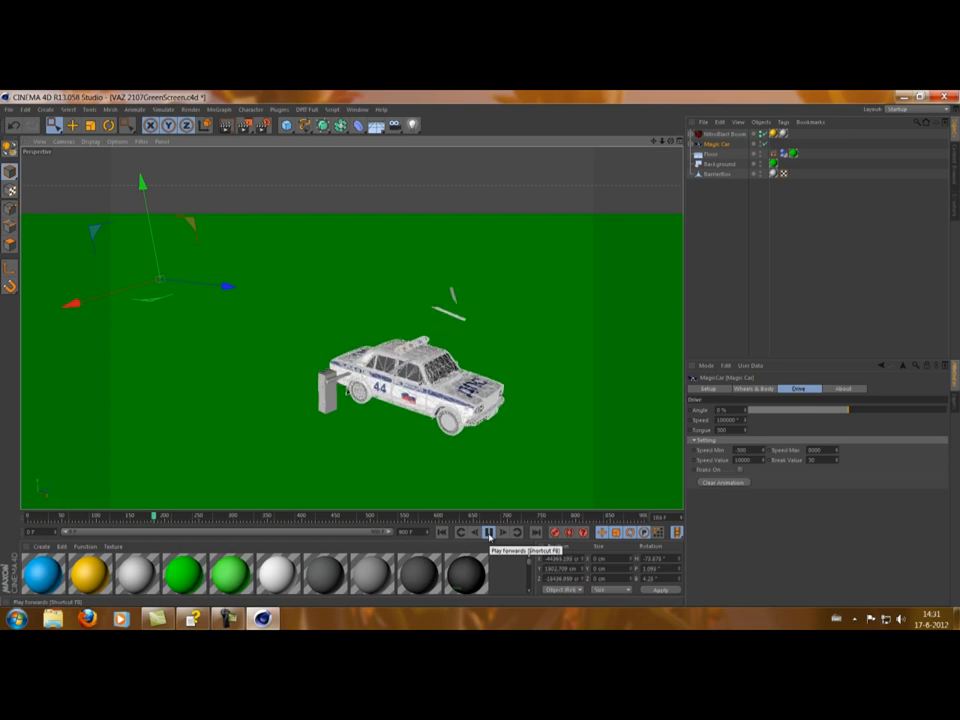
click(489, 532)
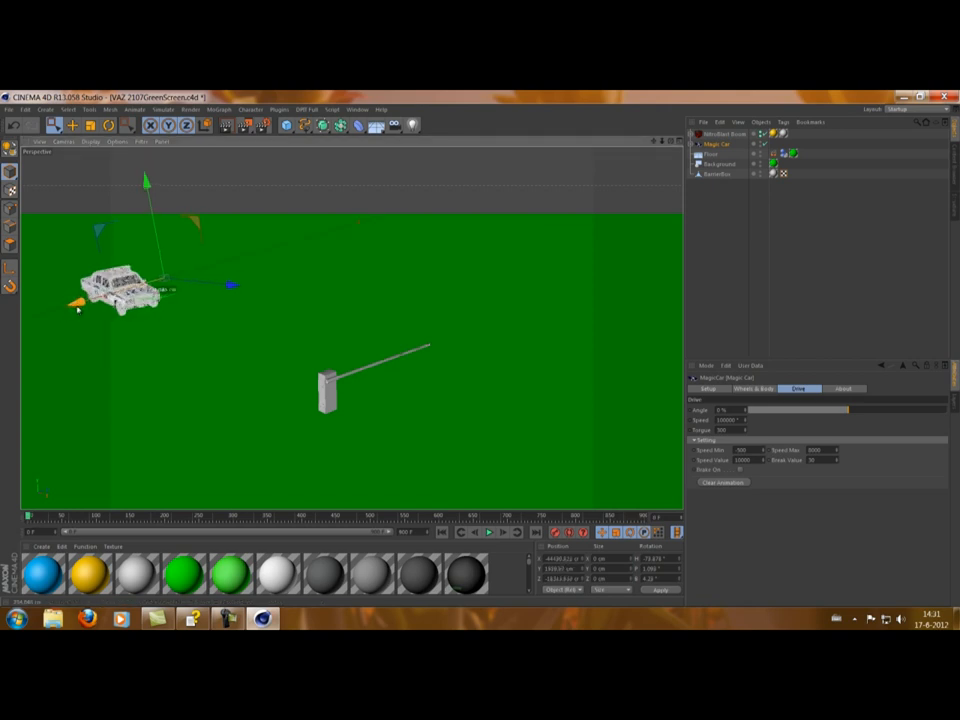
click(490, 532)
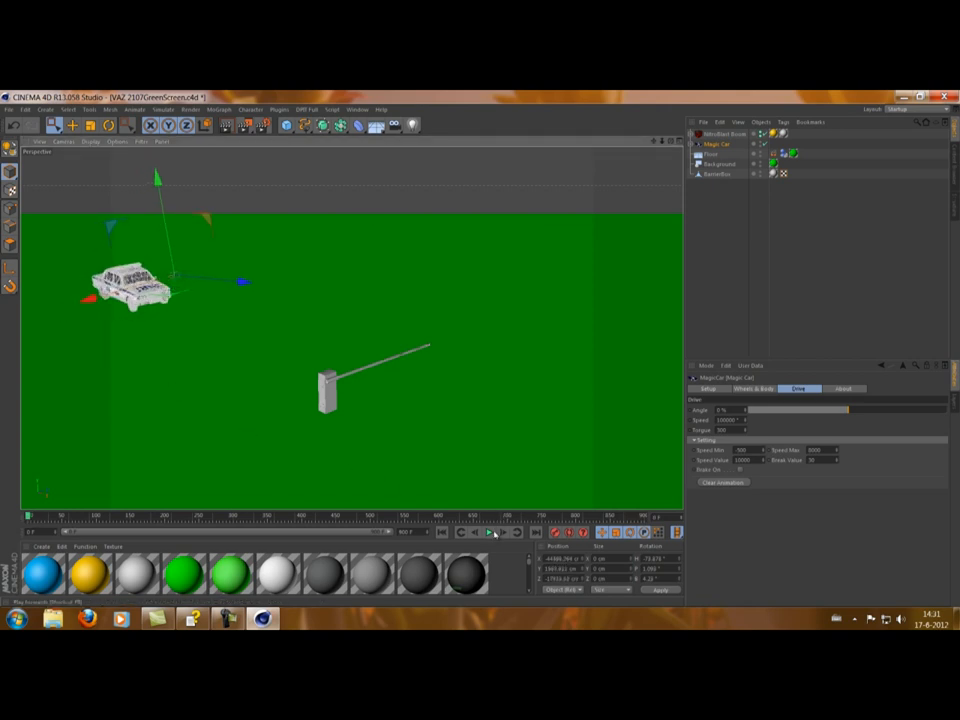
Replay the crash from the start as the police car shatters the boom
click(493, 532)
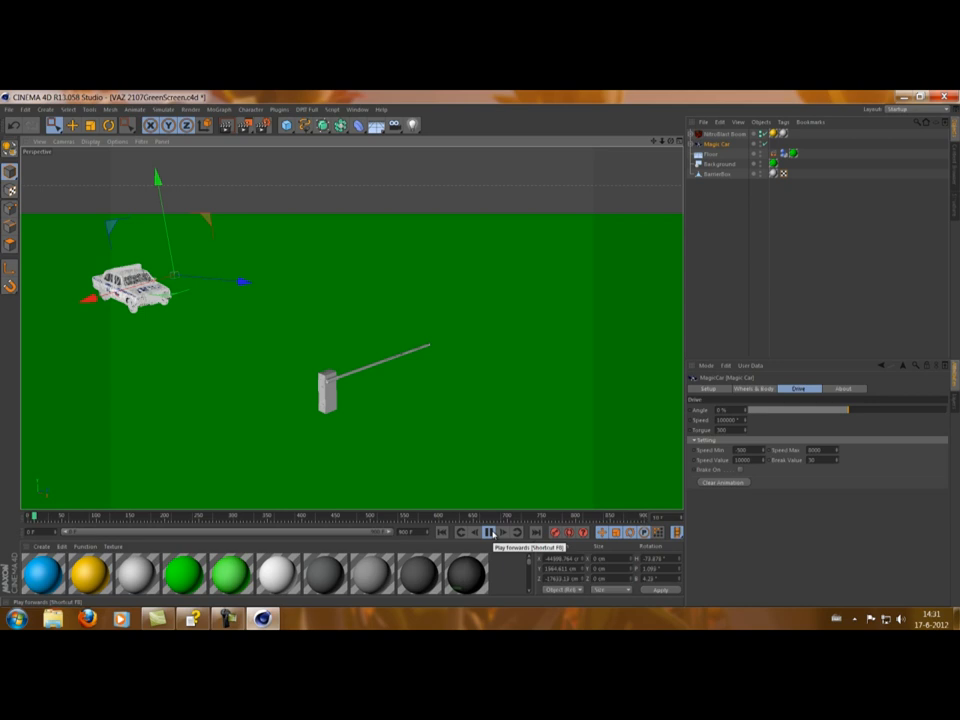
click(492, 532)
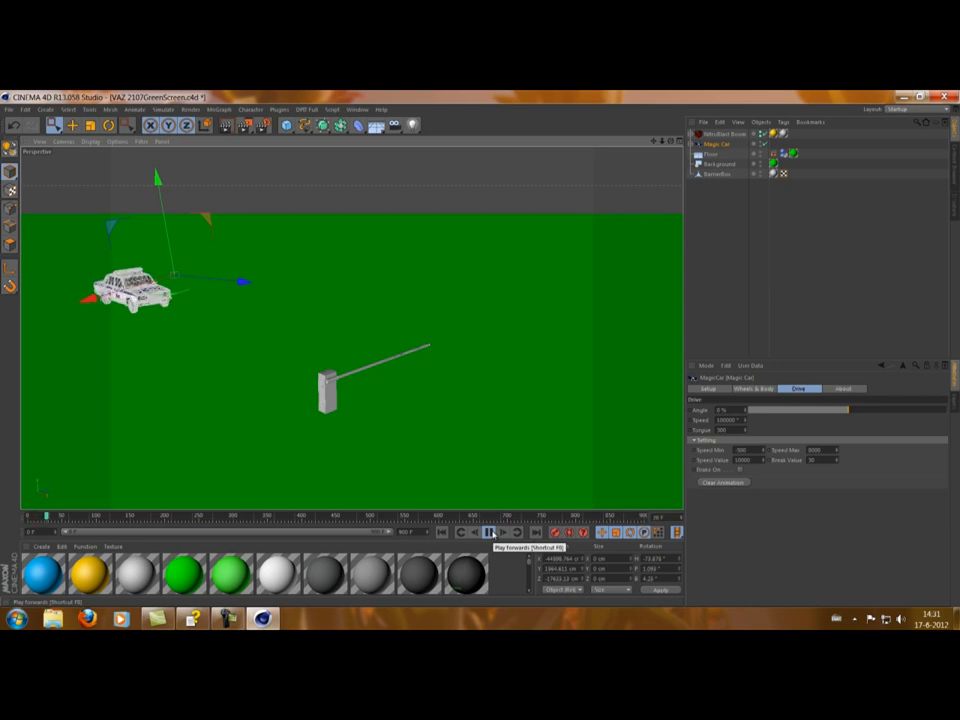
click(491, 532)
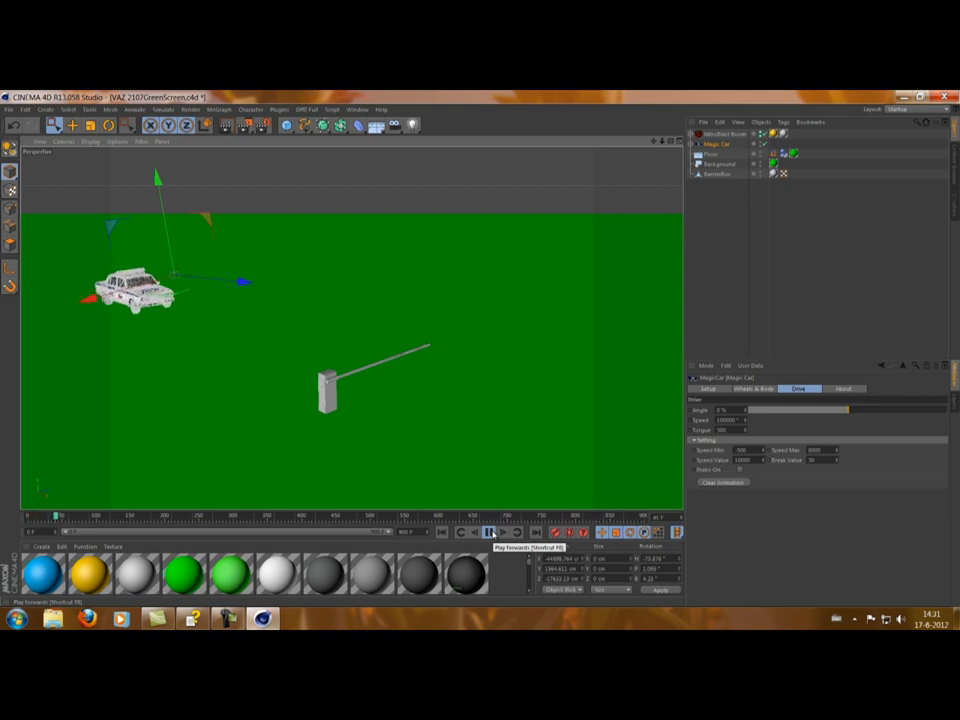
click(490, 532)
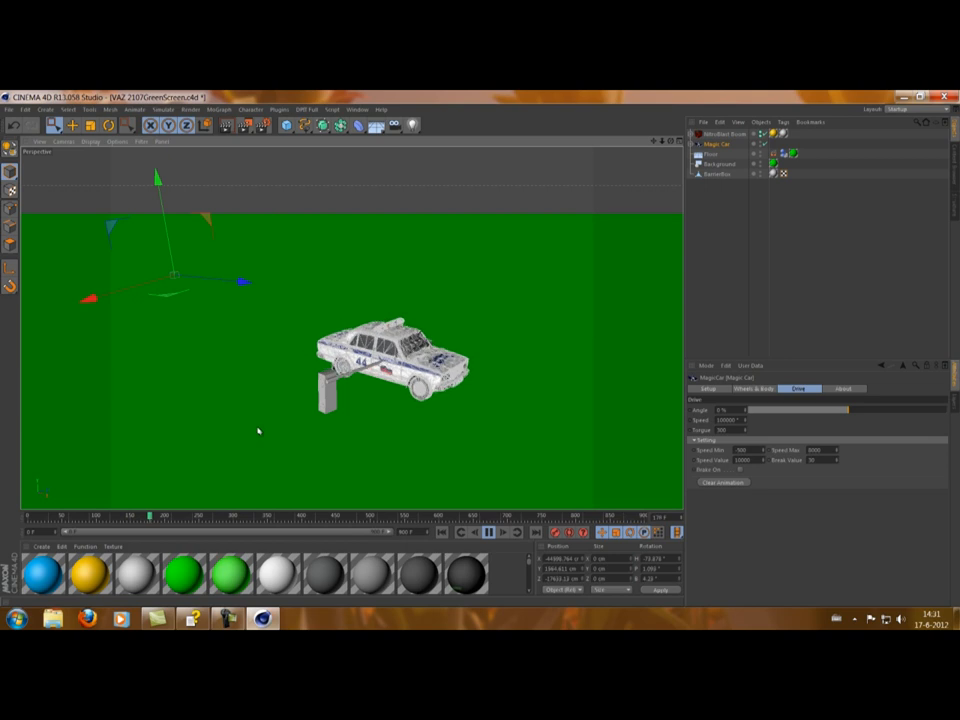
click(489, 532)
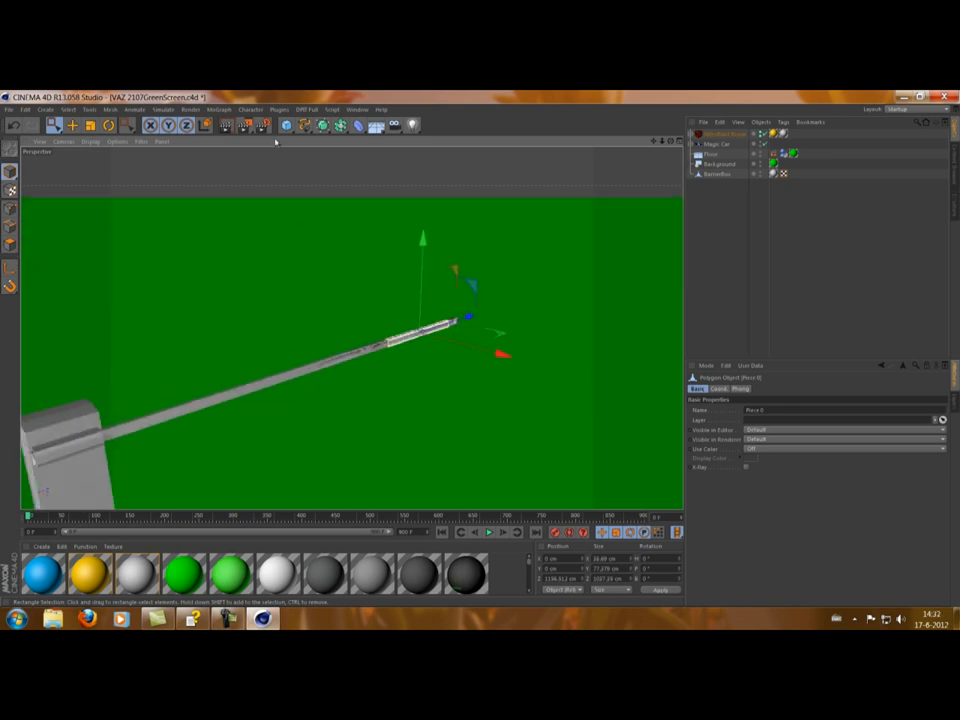
Open NitroBlast from Plugins and fracture the boom piece at Medium quality
click(280, 109)
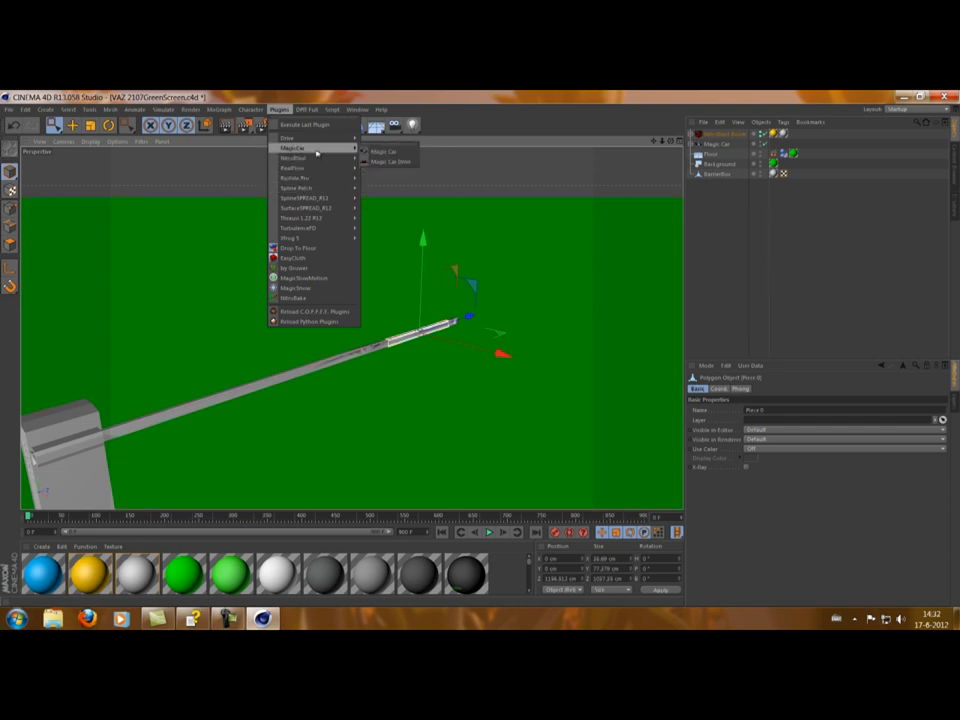
mouse_move(293, 158)
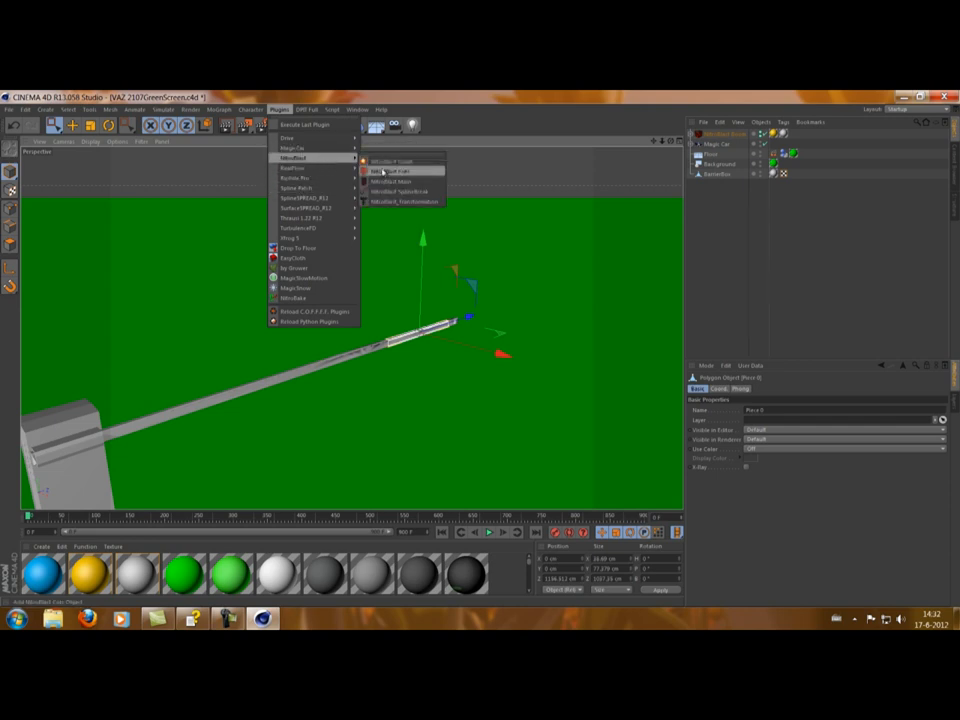
click(390, 171)
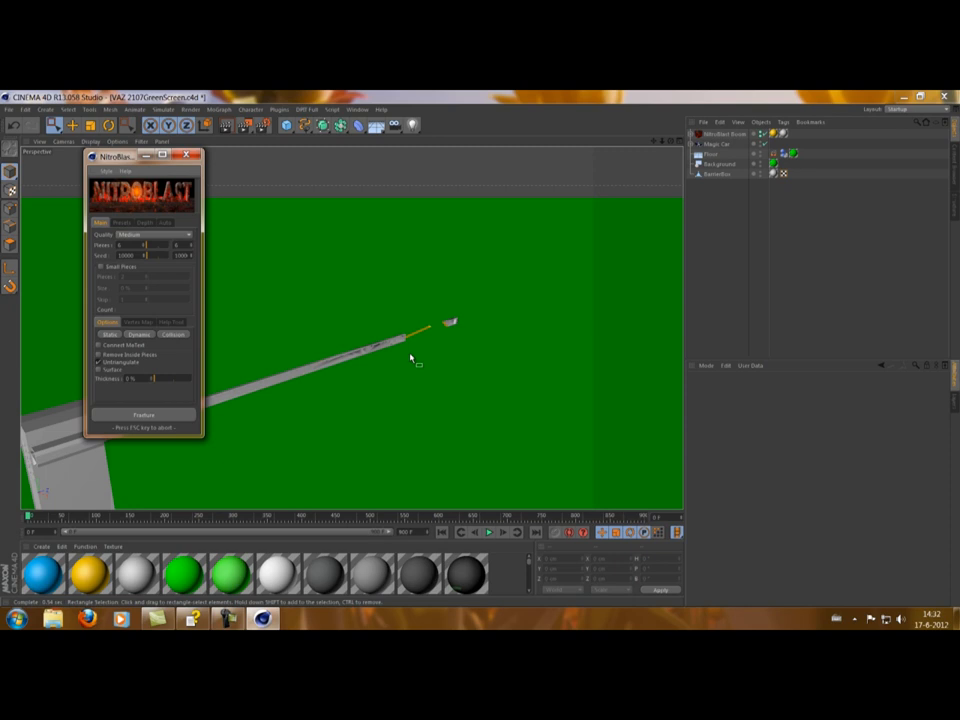
mouse_move(335, 383)
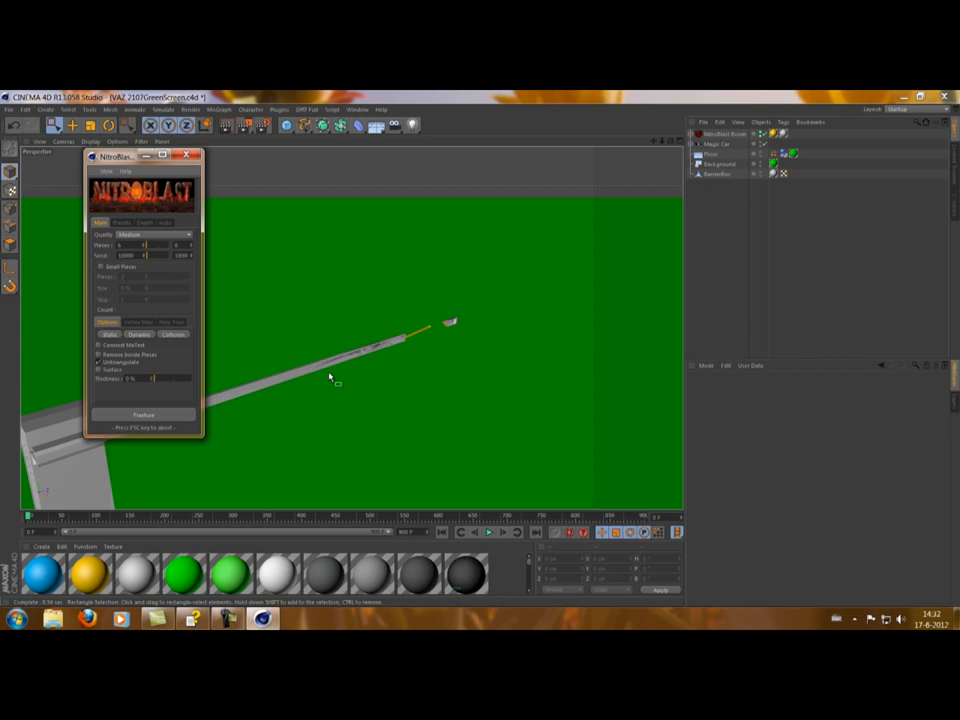
mouse_move(225, 410)
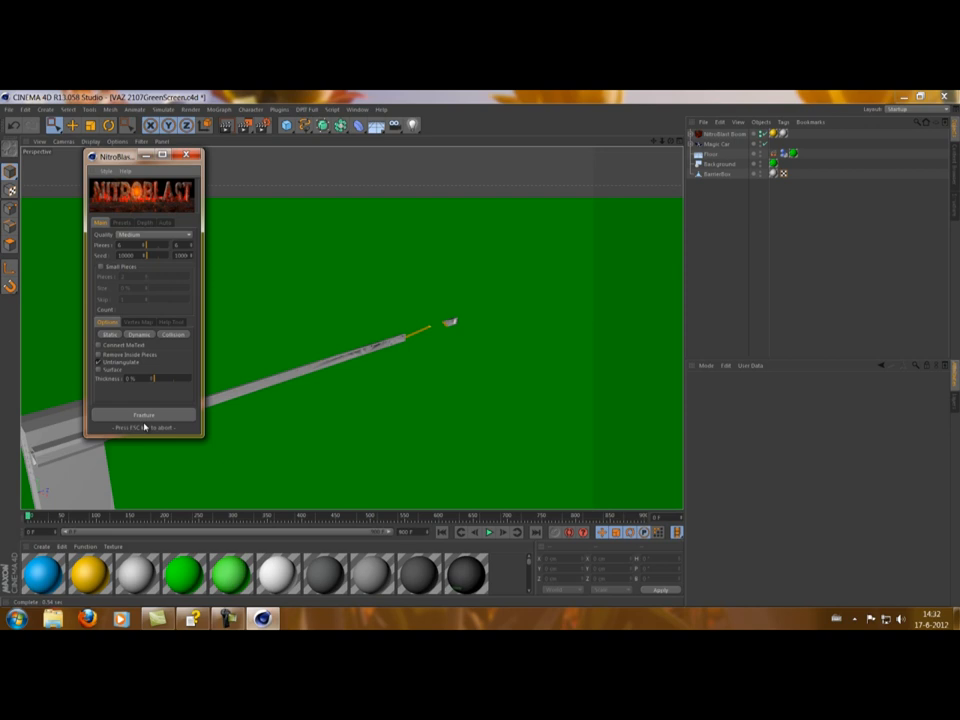
click(196, 156)
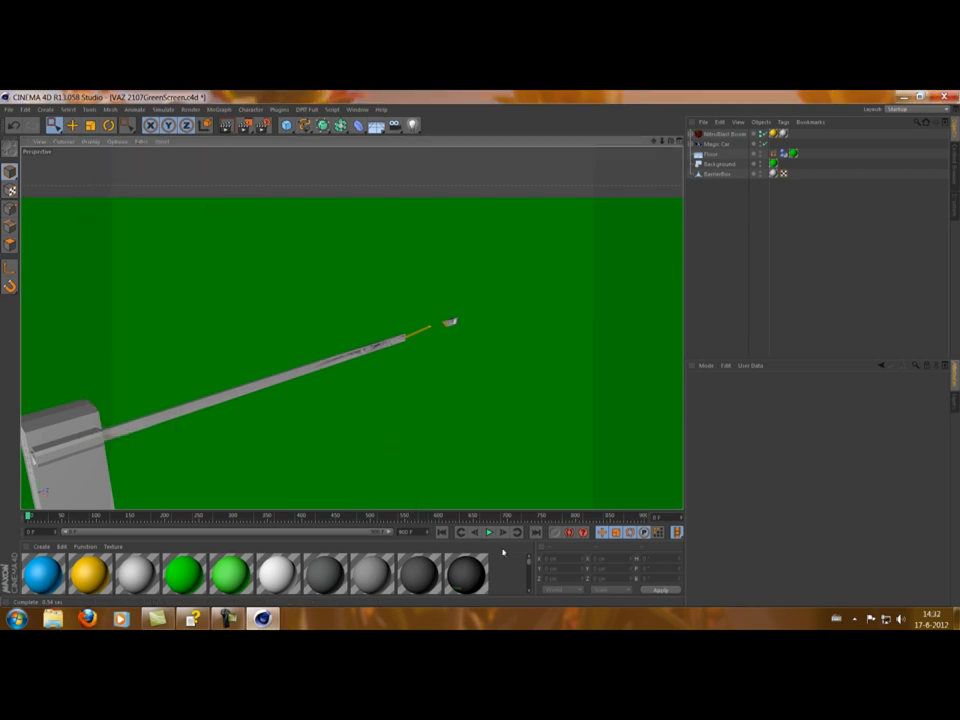
mouse_move(489, 532)
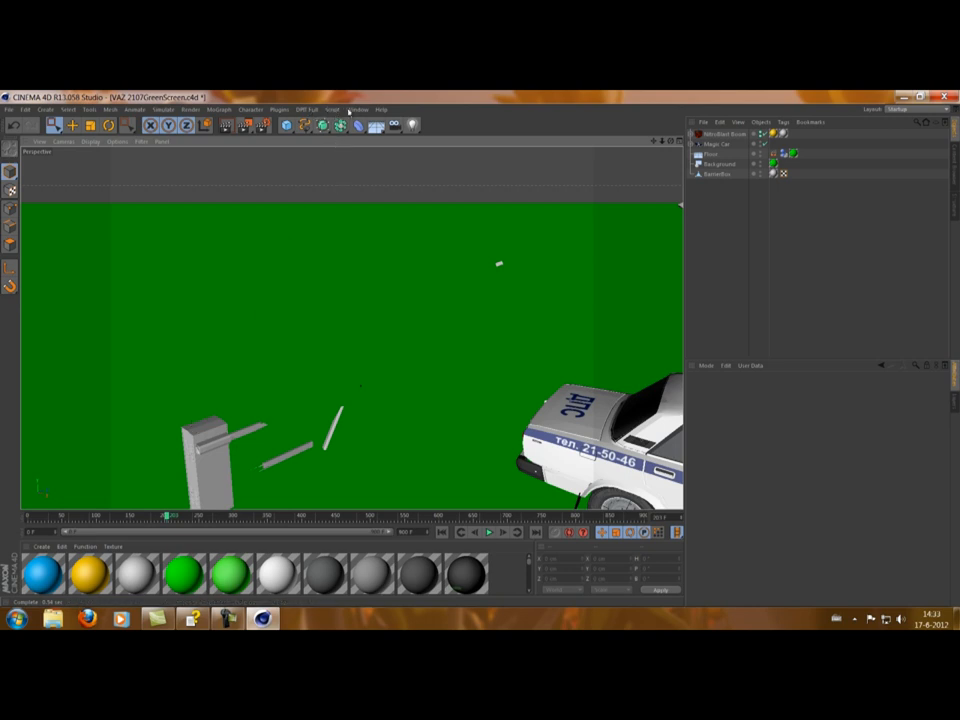
Load the city skyscraper scene after previewing the car-and-barrier crash
click(357, 109)
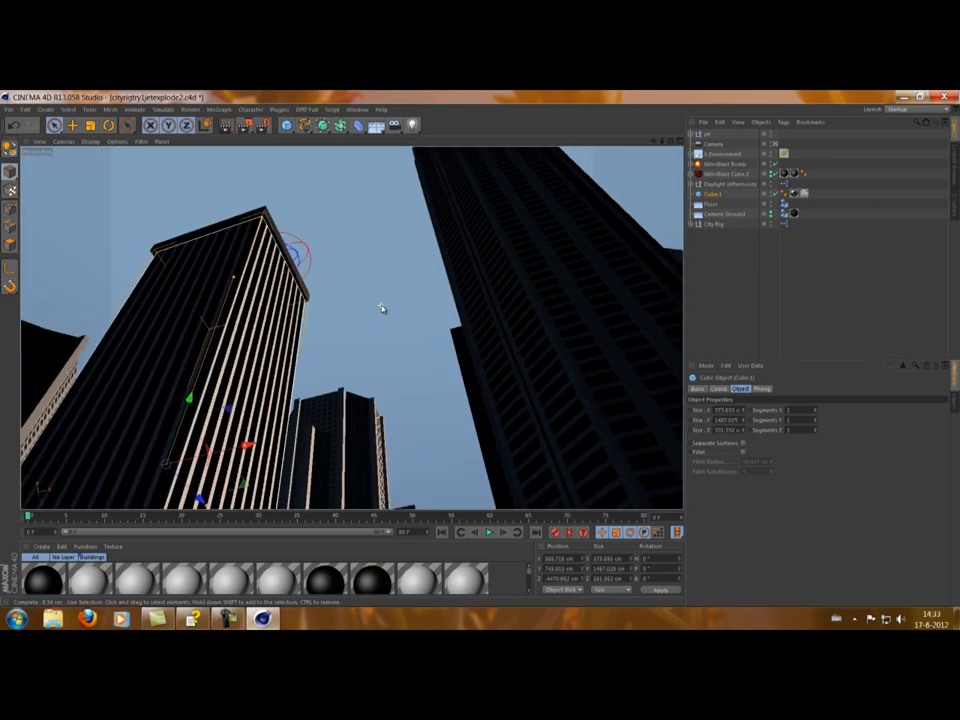
Play the jet-strike explosion of the building corner, then stop playback
click(488, 532)
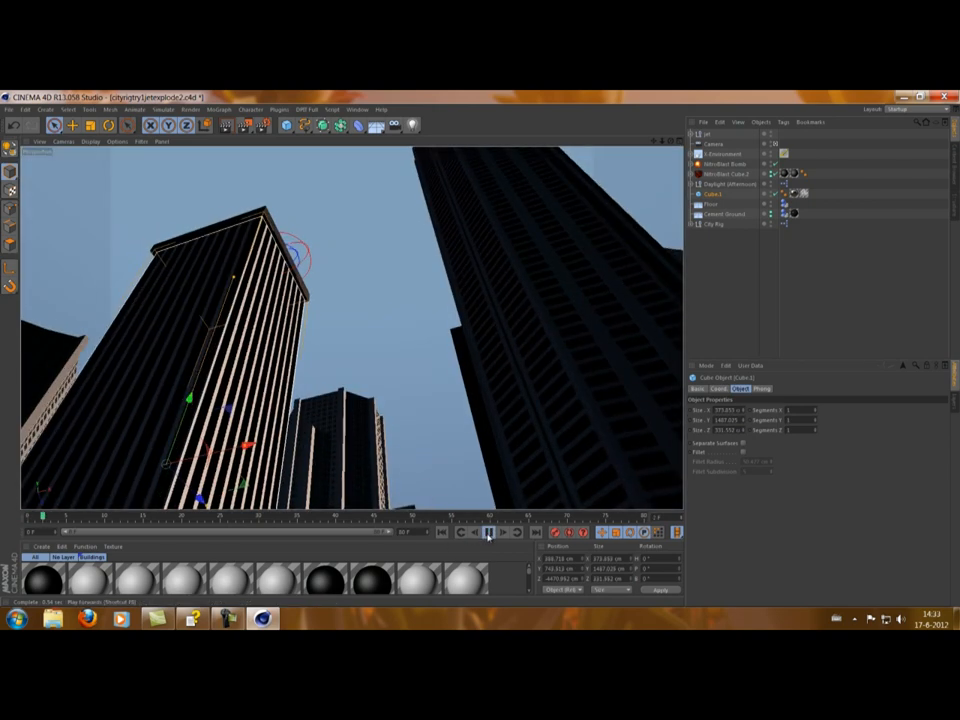
click(490, 532)
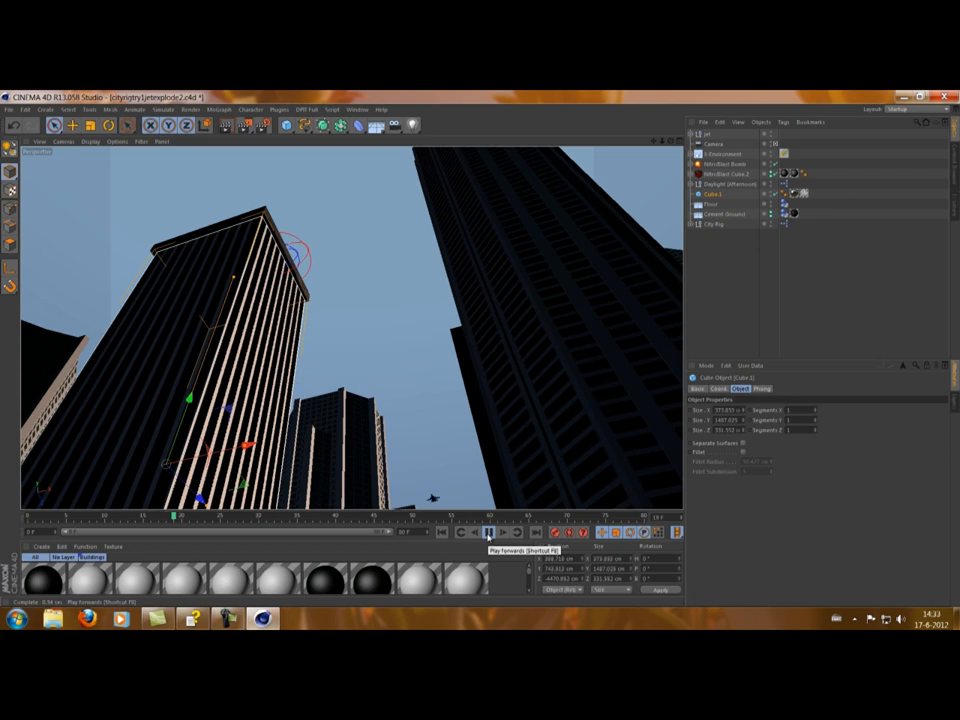
click(489, 532)
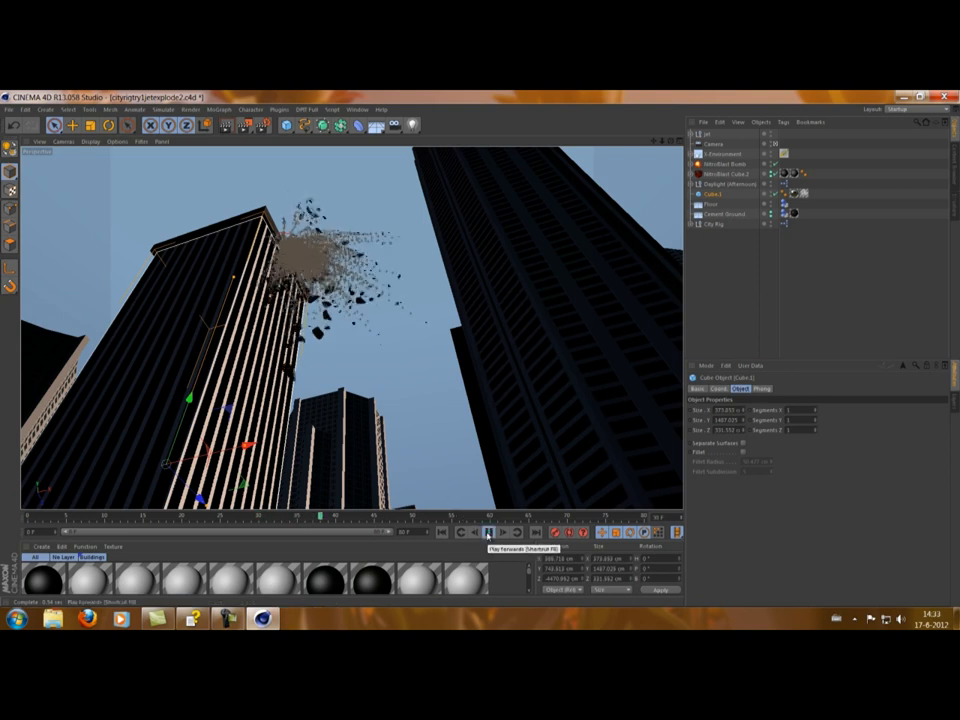
click(488, 532)
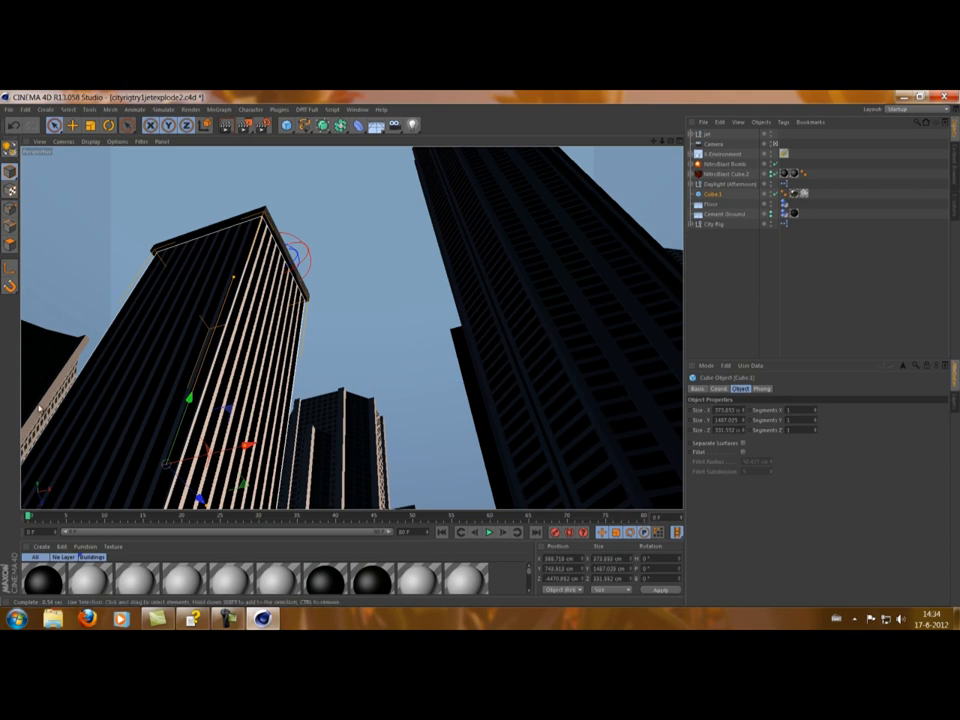
mouse_move(399, 294)
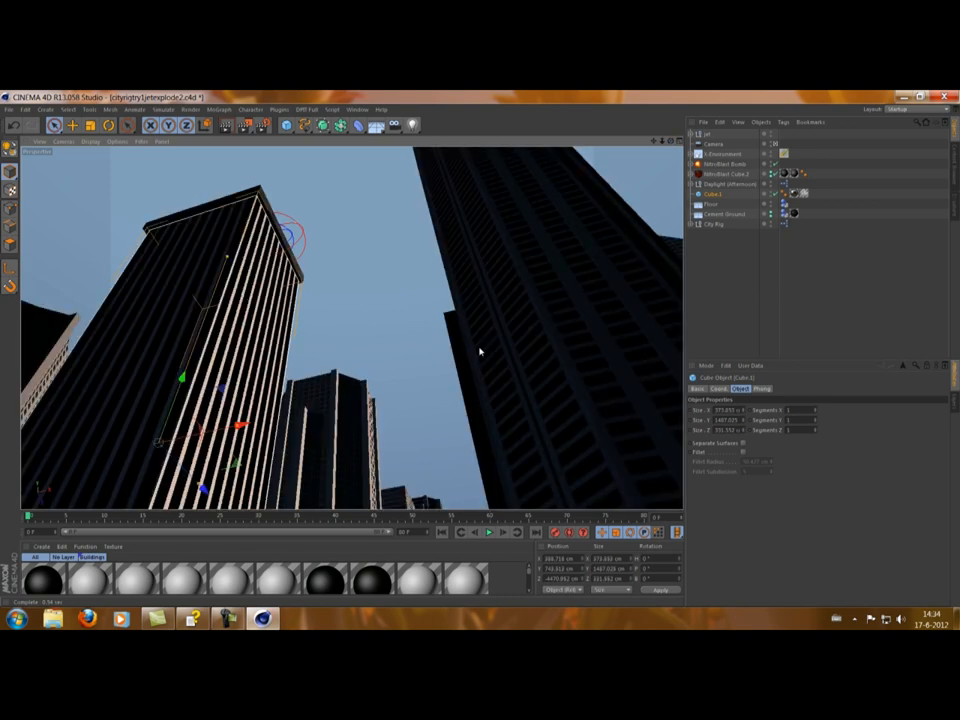
mouse_move(356, 300)
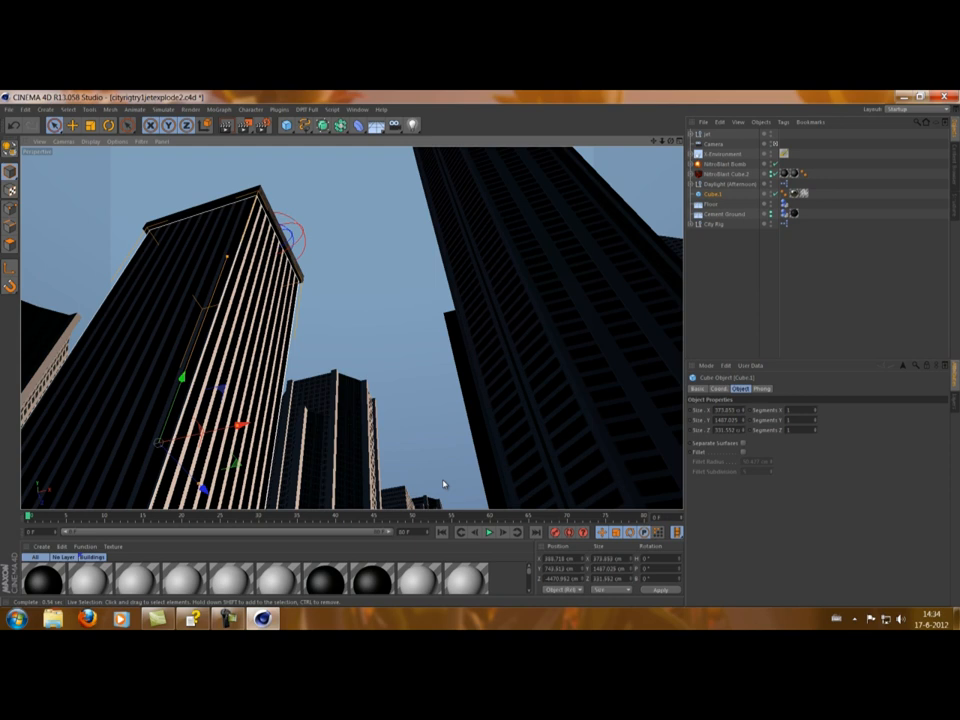
mouse_move(672, 181)
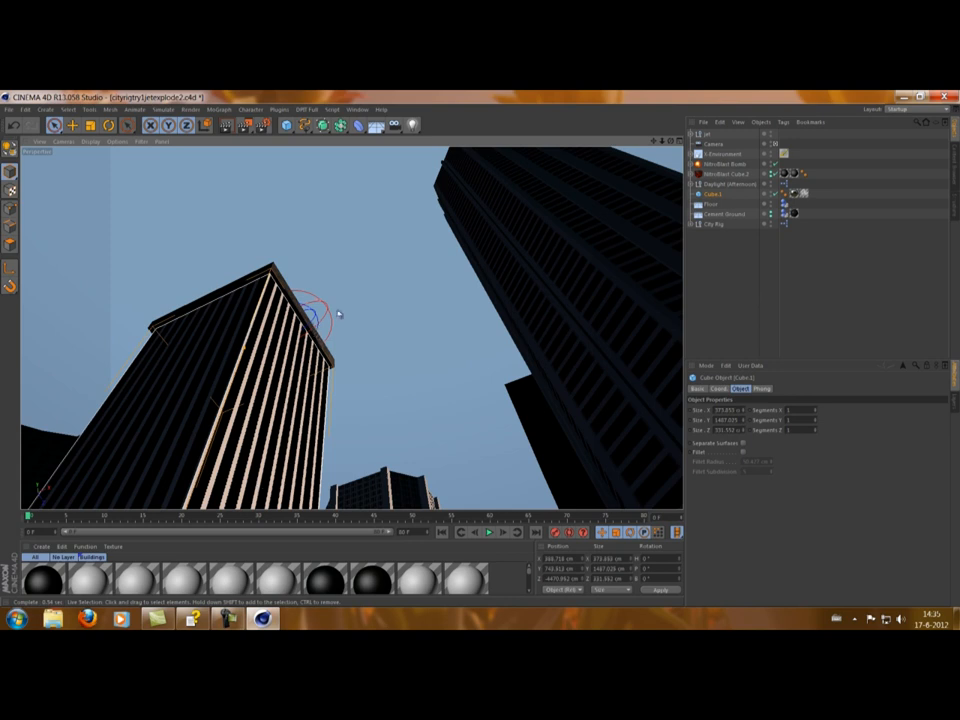
Select the NitroBlast Bomb sitting beside the skyscraper's top corner
click(722, 163)
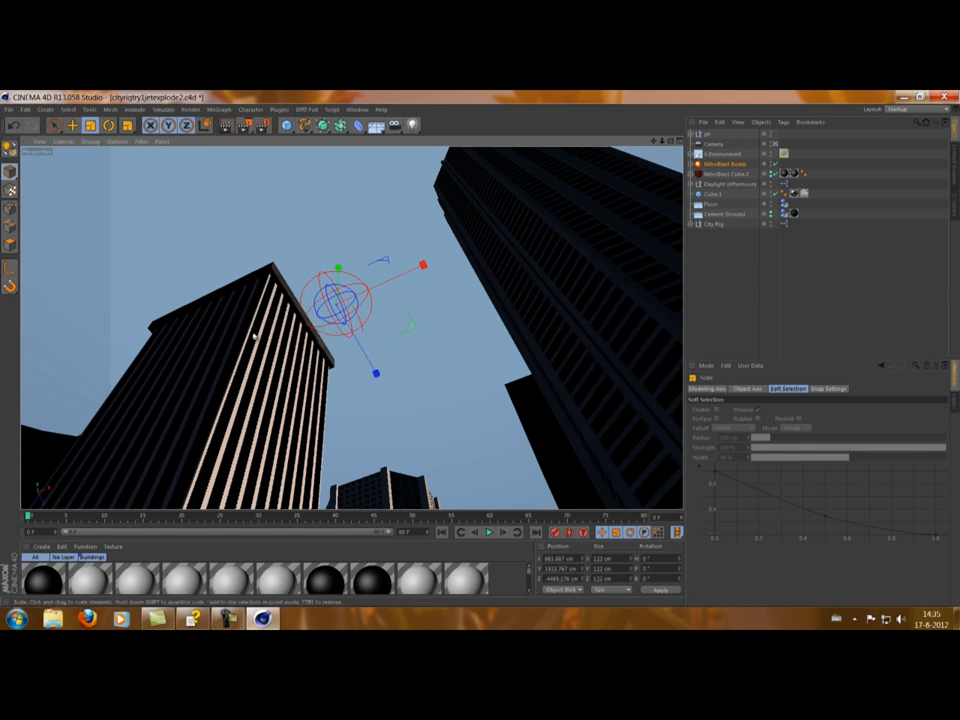
mouse_move(378, 402)
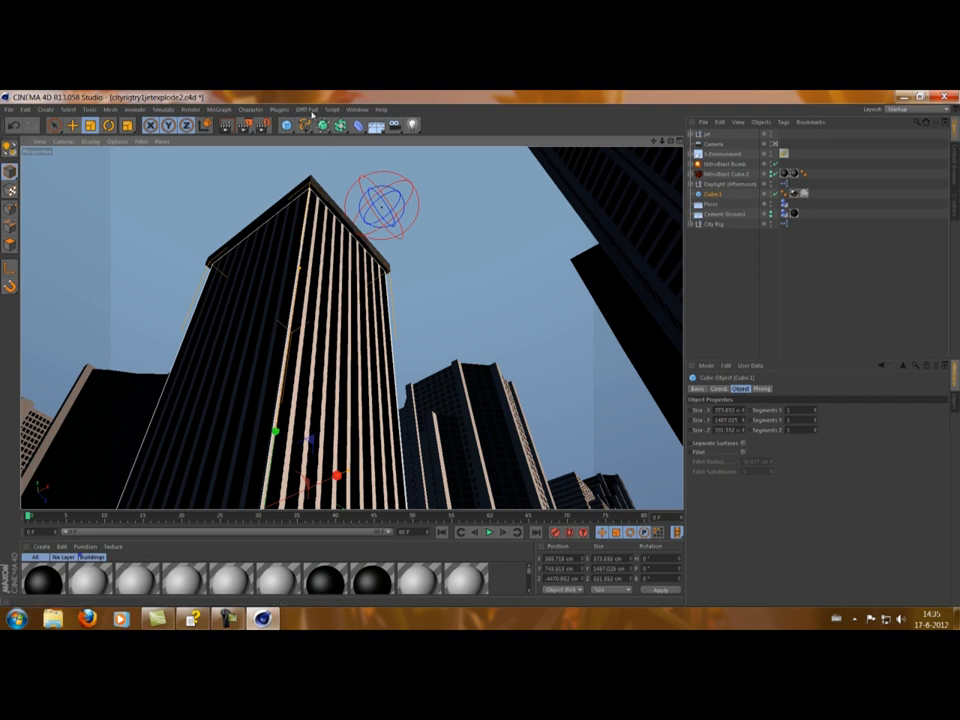
Fracture the building cube with NitroBlast Main, then play and stop the large-chunk collapse
click(279, 109)
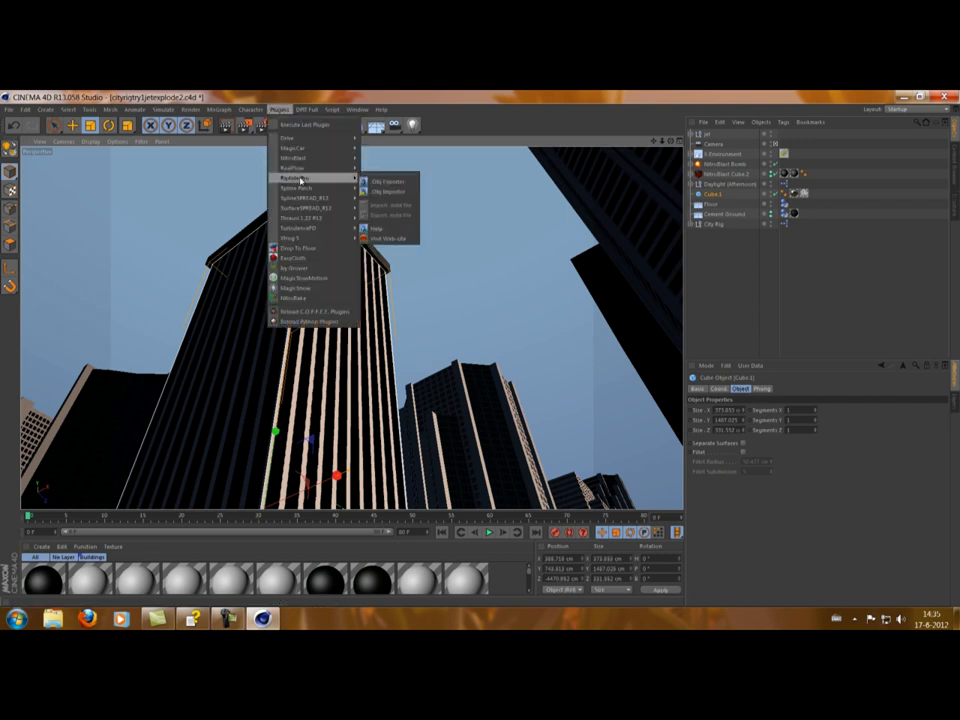
mouse_move(292, 158)
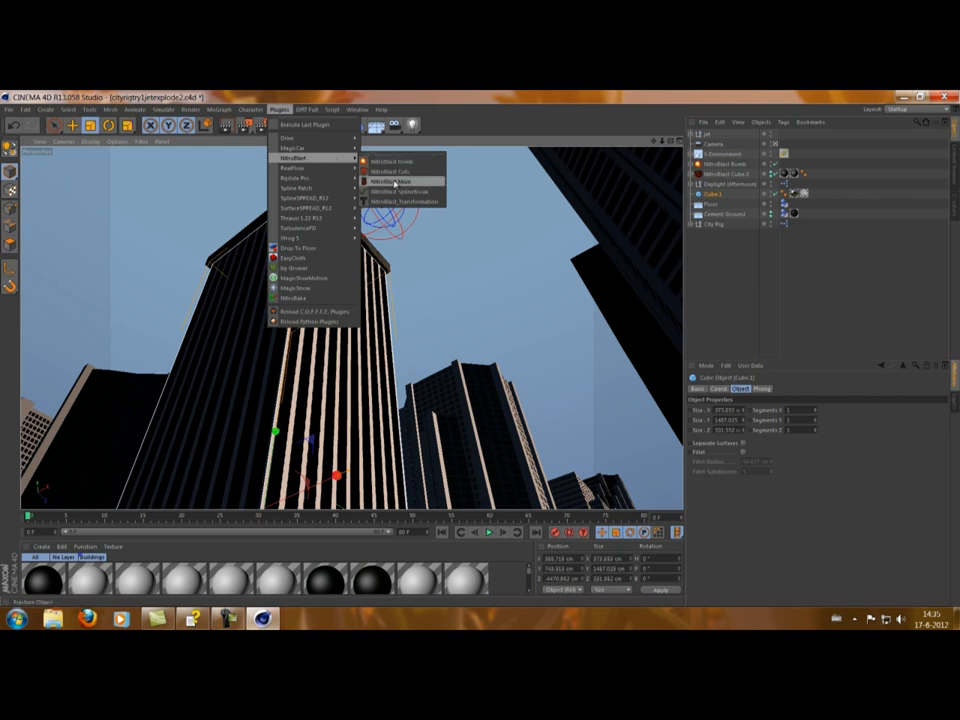
click(393, 182)
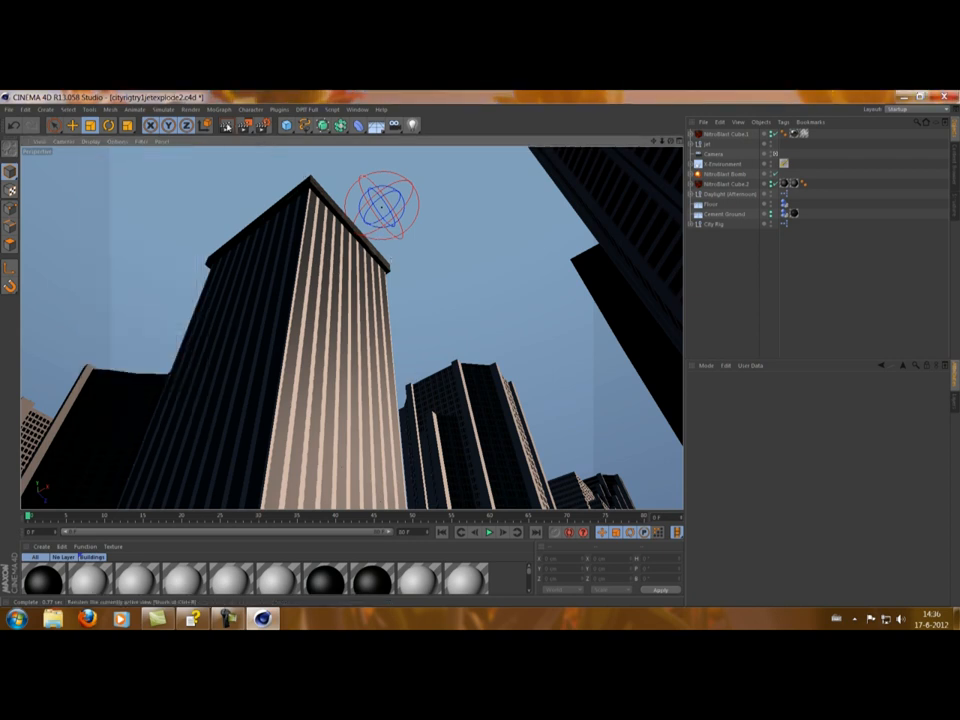
click(487, 532)
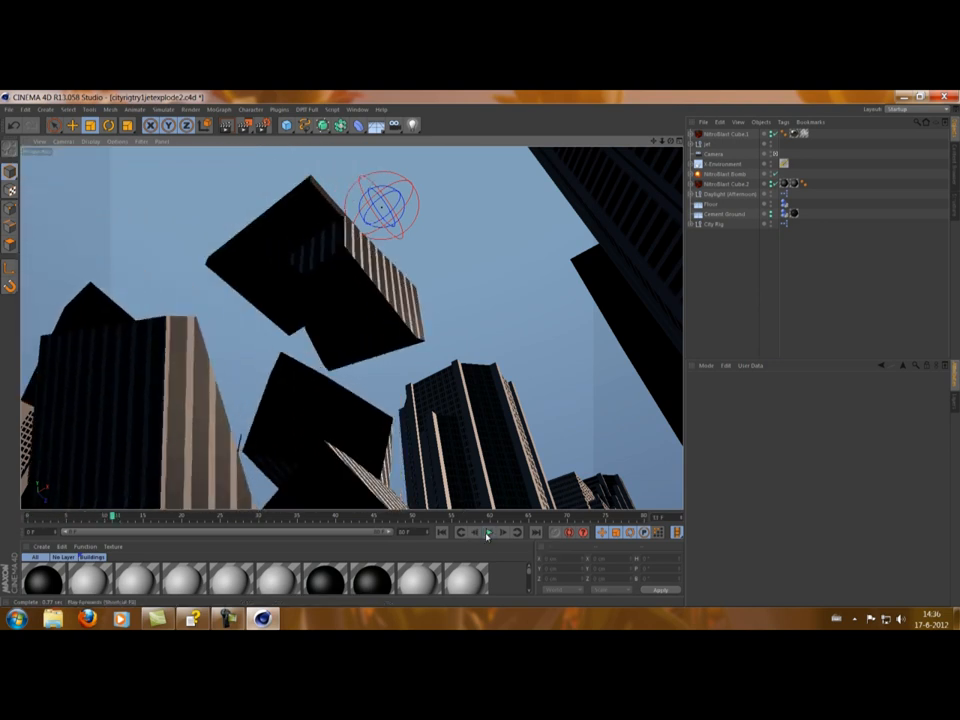
mouse_move(487, 533)
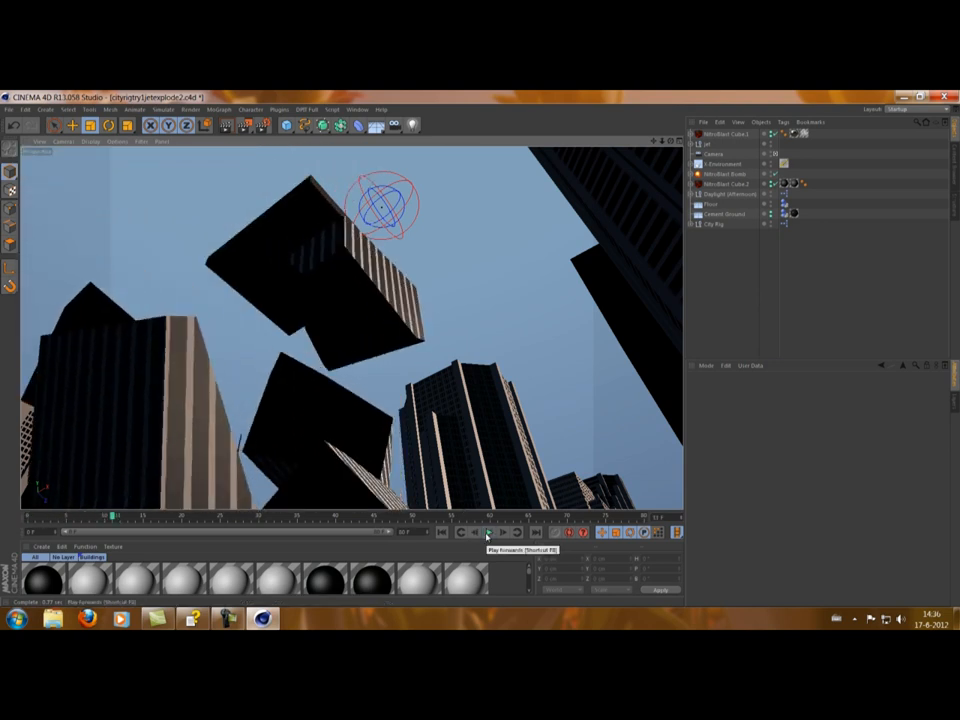
click(487, 532)
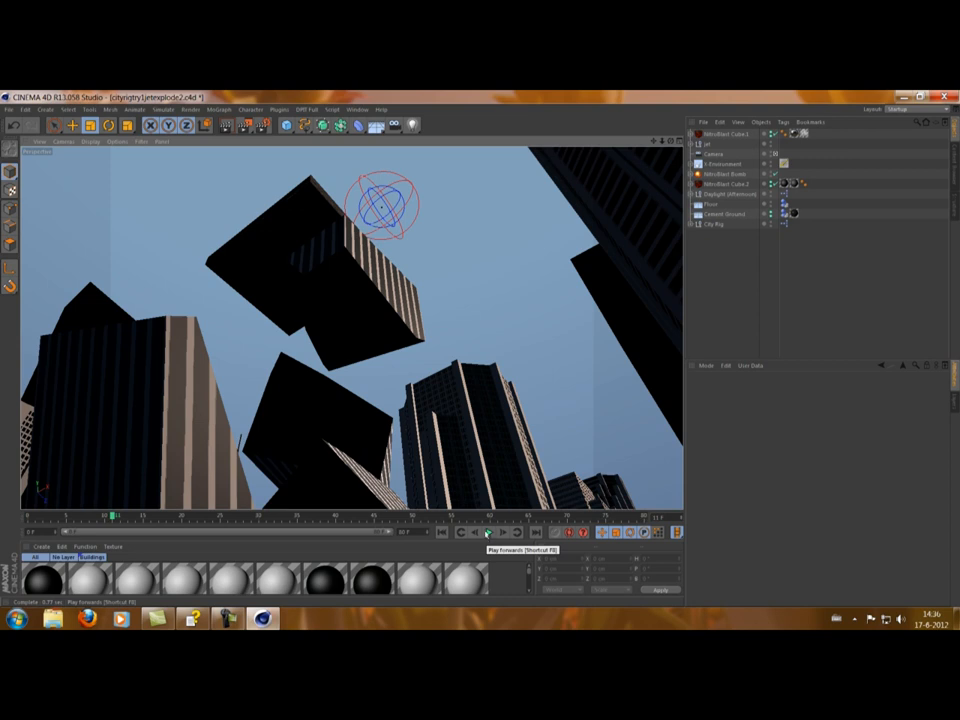
mouse_move(226, 124)
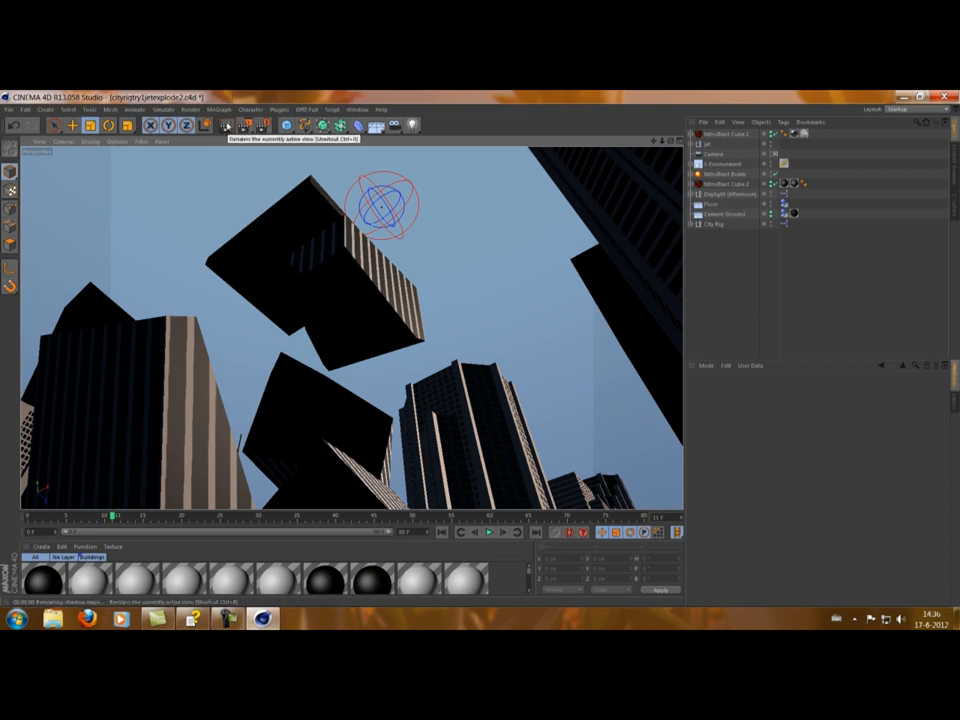